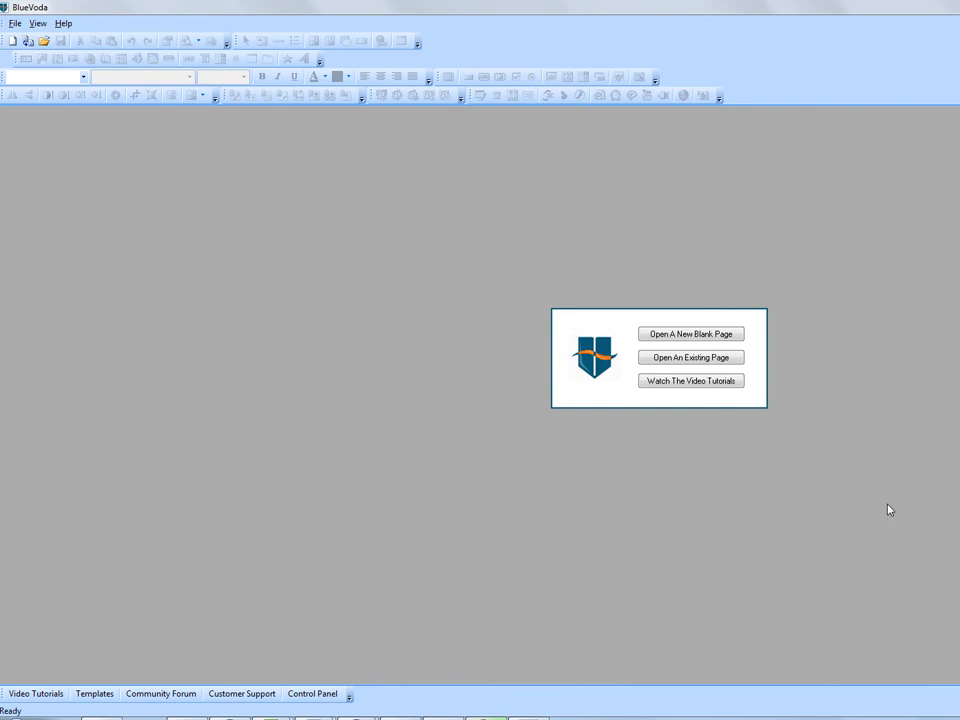
pyautogui.moveTo(524, 272)
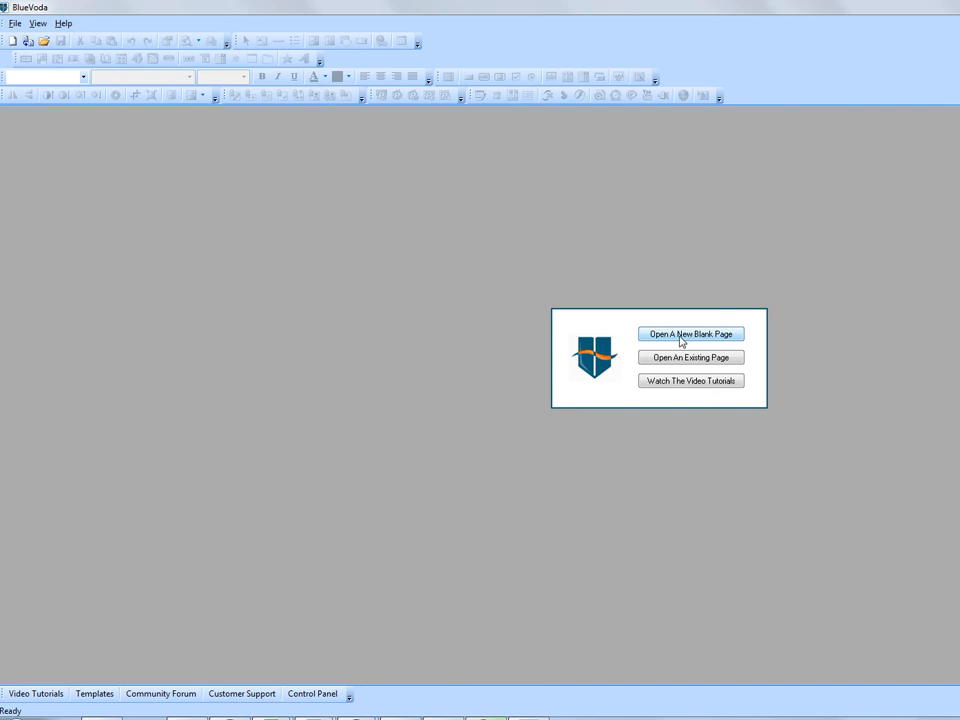
# - Start a new blank untitled page from the BlueVoda start dialog
pyautogui.click(690, 334)
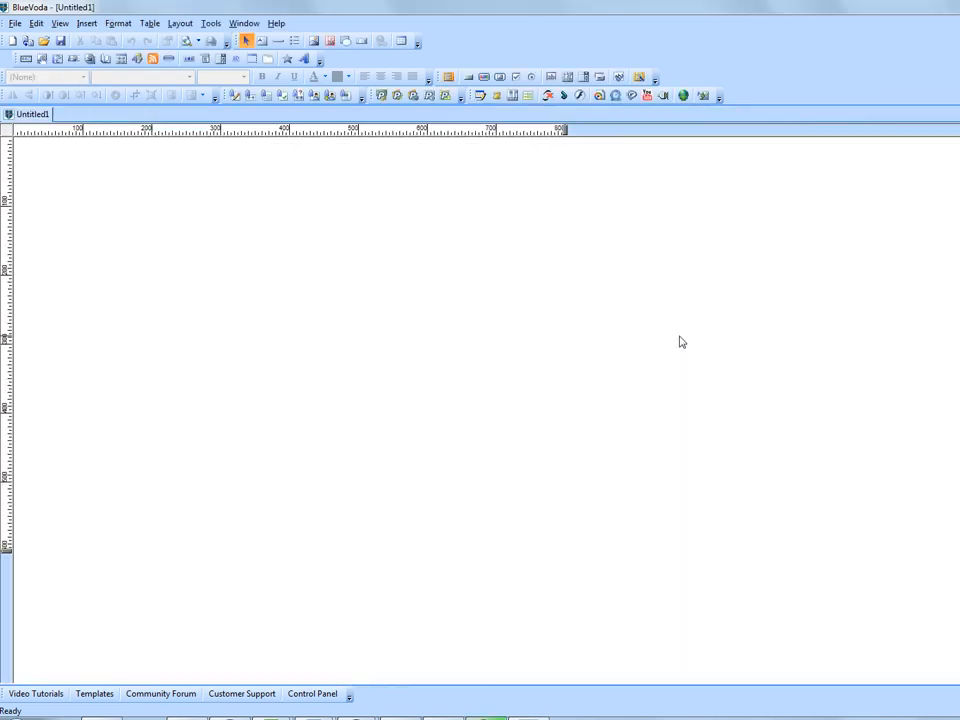
pyautogui.moveTo(386, 288)
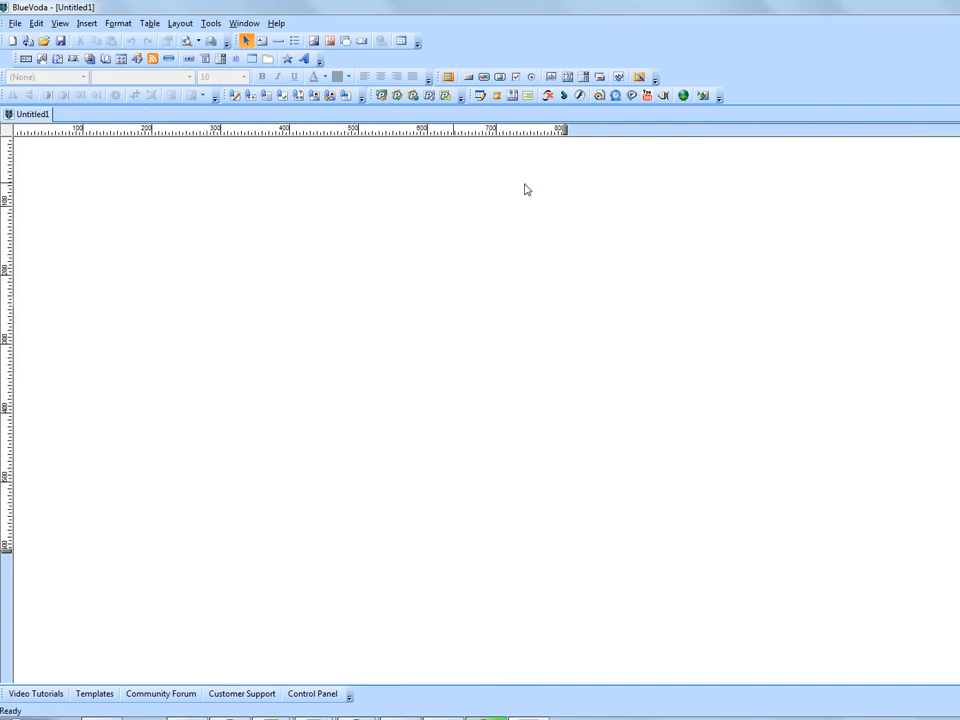
pyautogui.moveTo(476, 256)
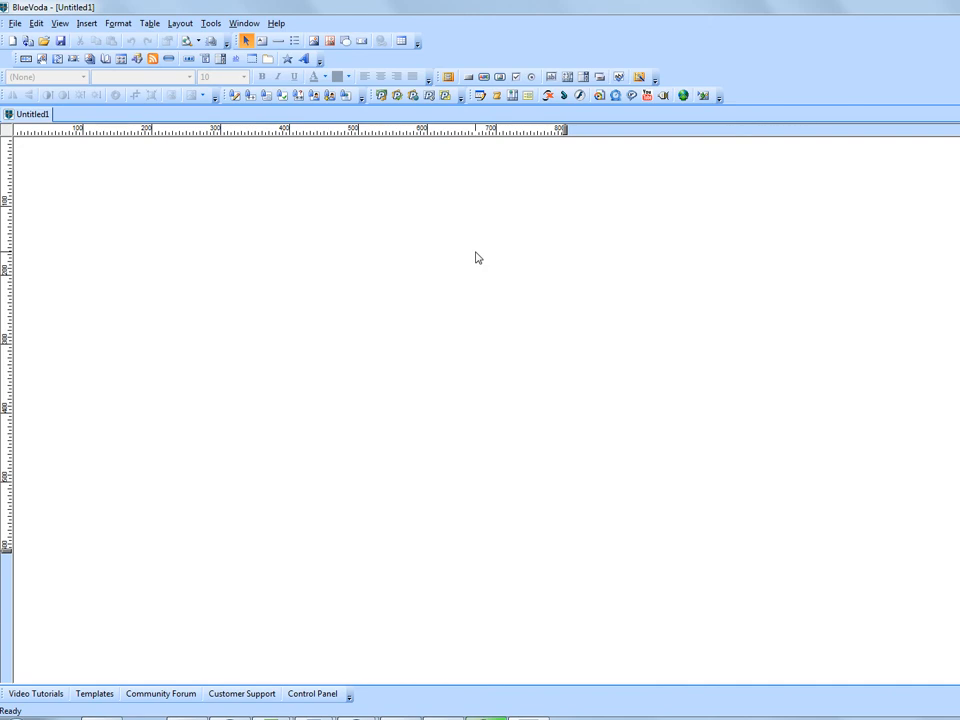
pyautogui.moveTo(392, 212)
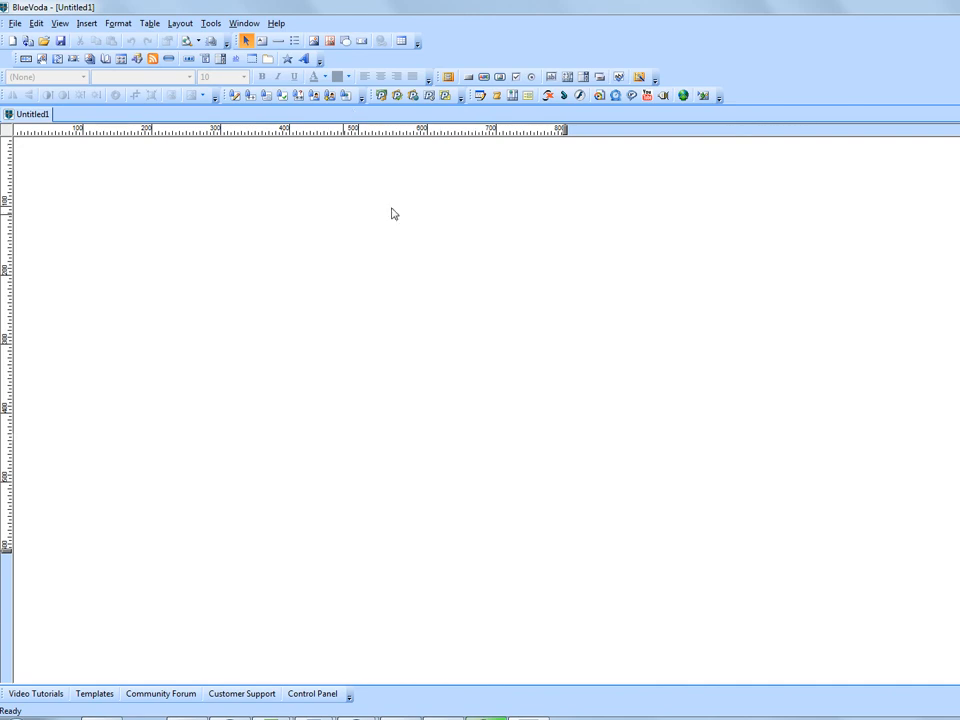
pyautogui.moveTo(452, 280)
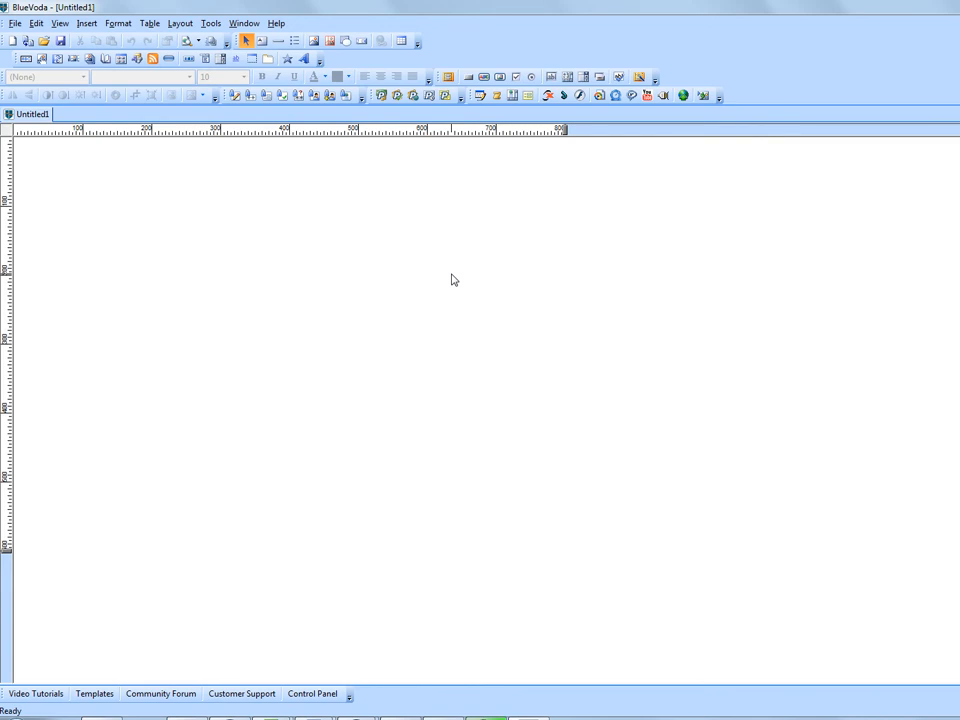
pyautogui.moveTo(408, 364)
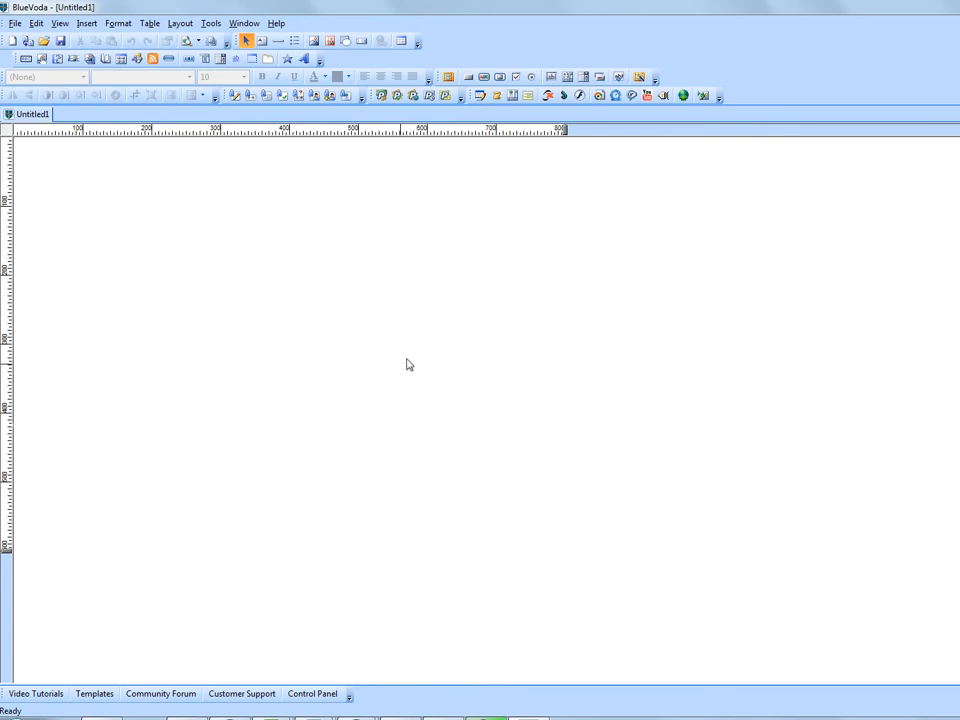
pyautogui.moveTo(420, 340)
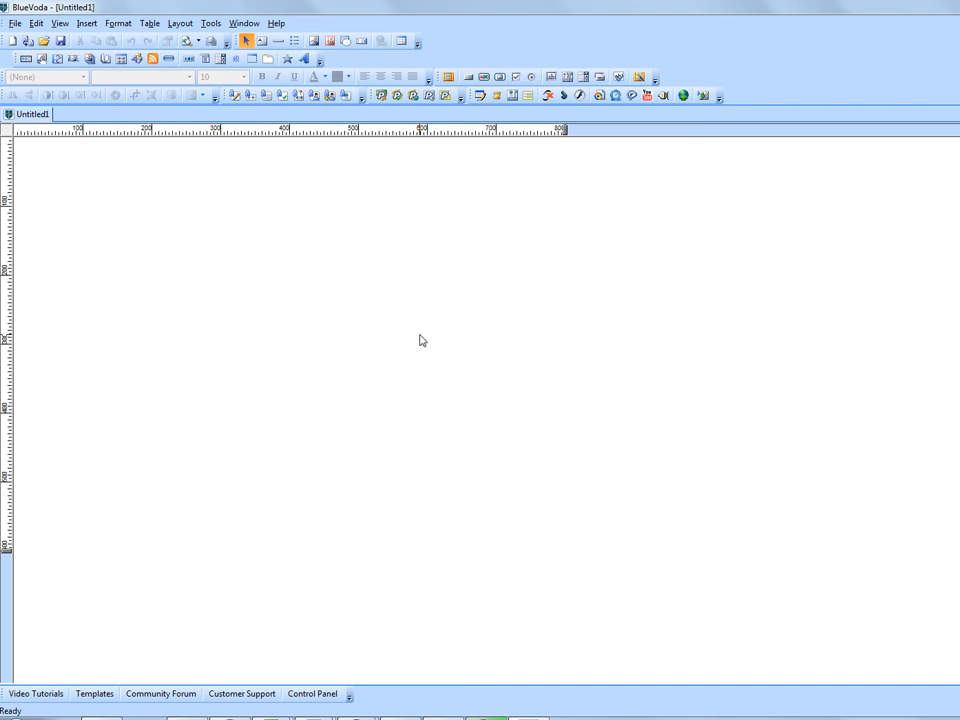
# - In Page Properties, give the page the title 'Soundtrack'
pyautogui.rightClick(420, 340)
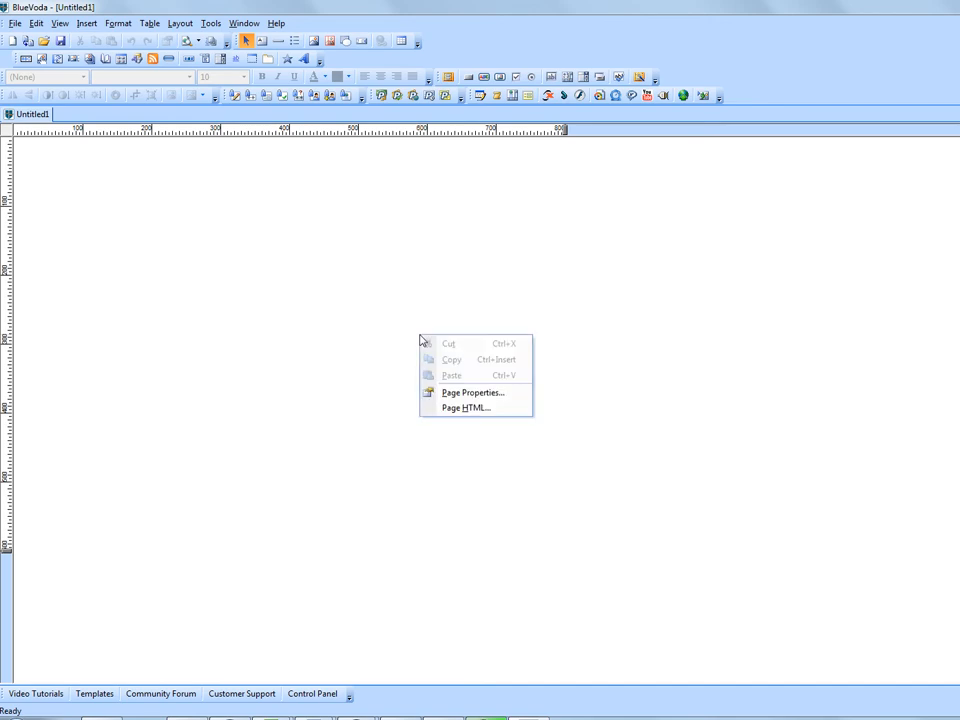
pyautogui.moveTo(472, 392)
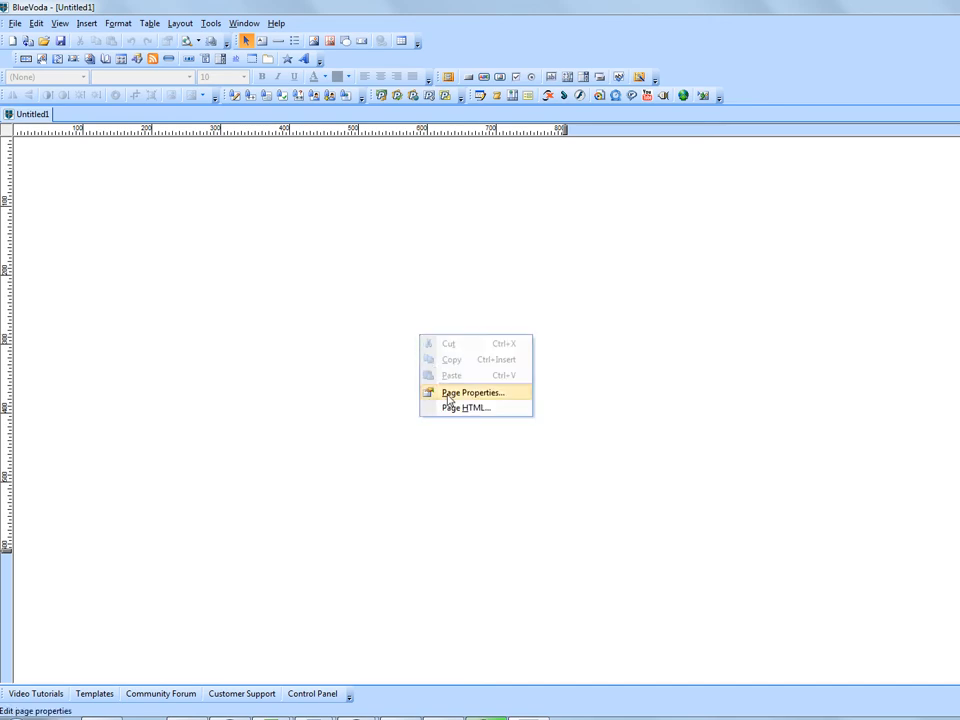
pyautogui.click(472, 392)
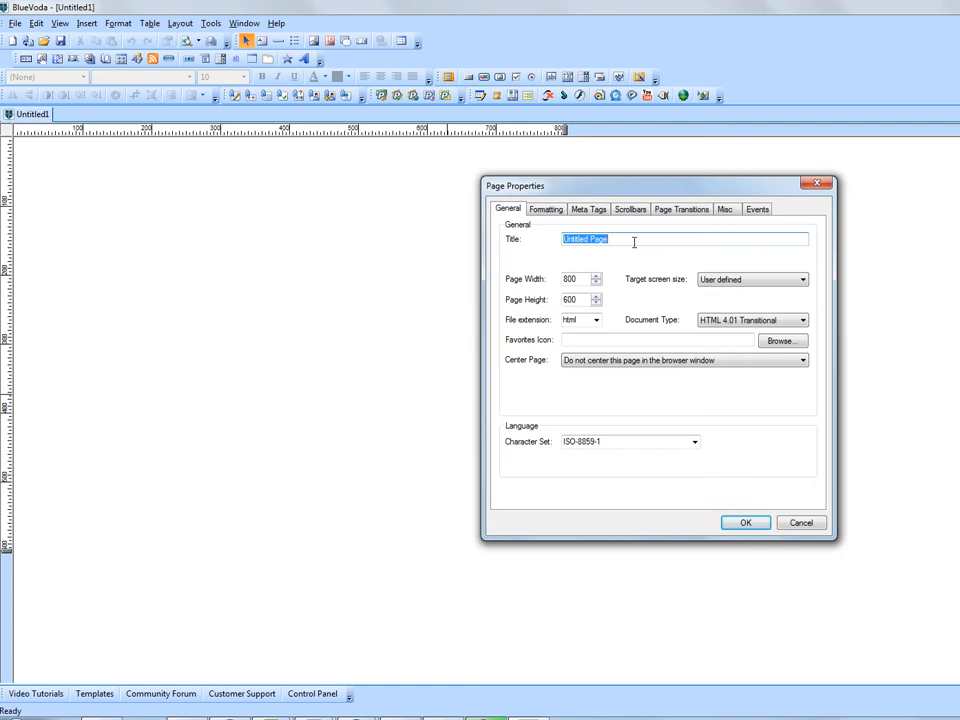
pyautogui.write('S')
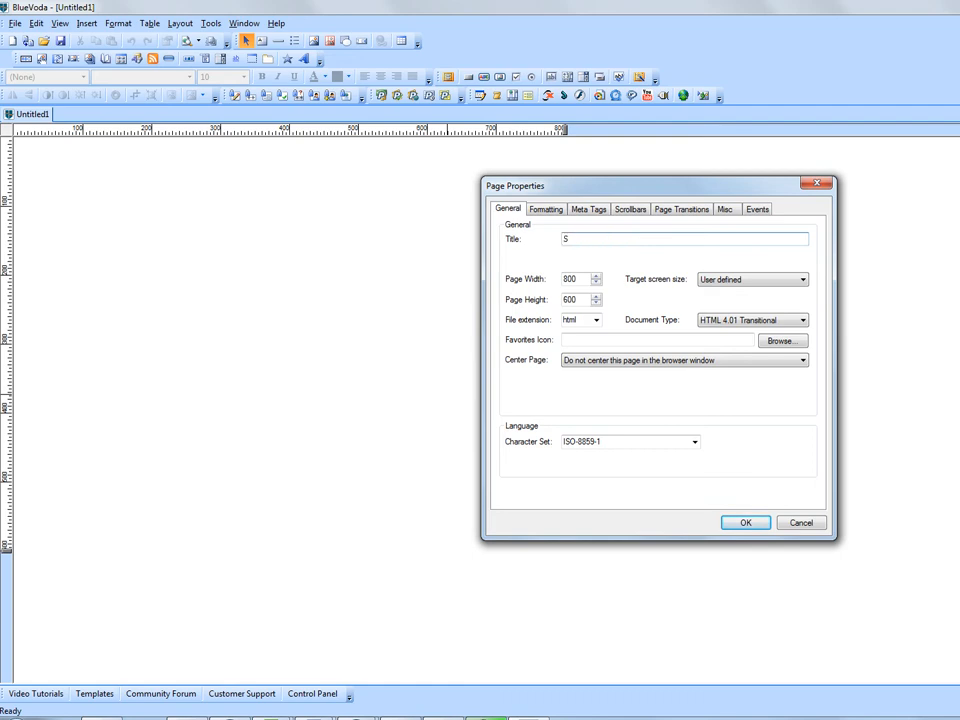
pyautogui.write('oun')
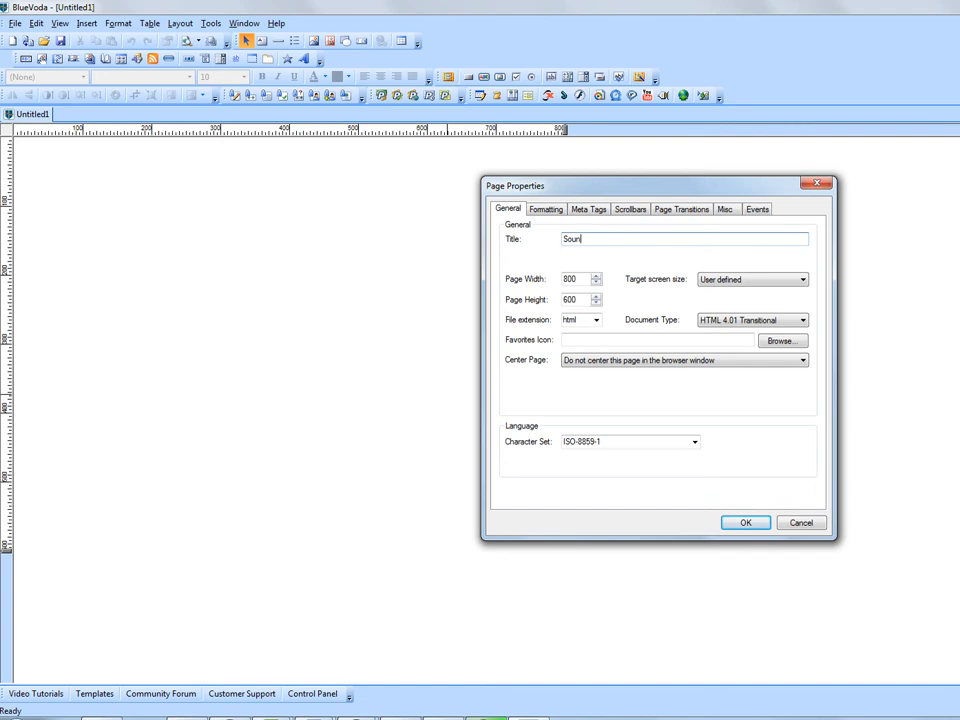
pyautogui.write('dtrack')
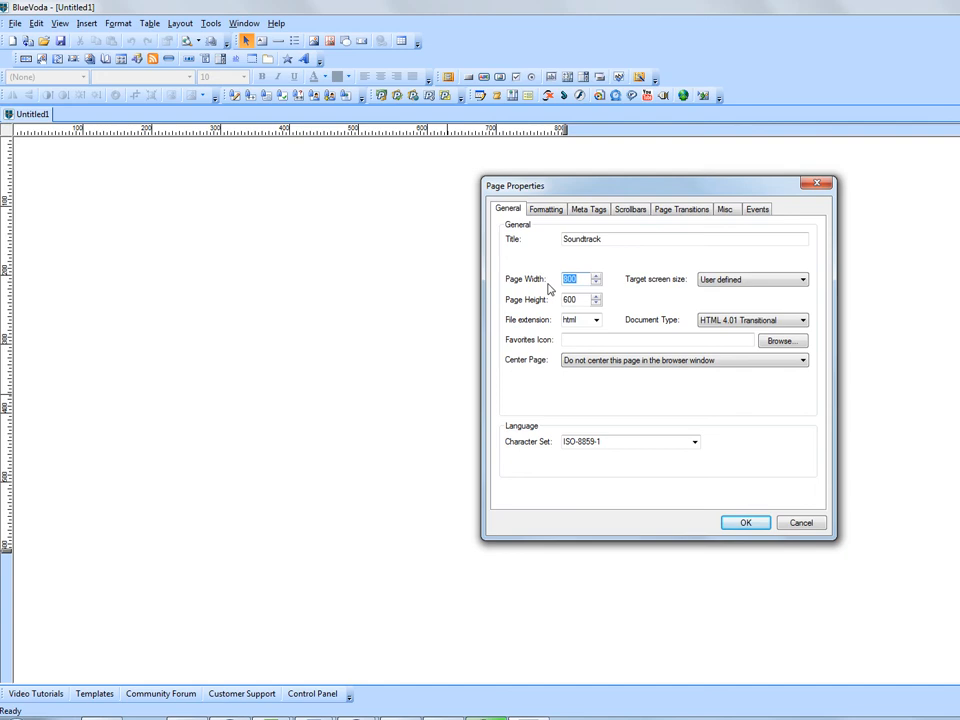
# - Set the page width to 1200 and the page height to 1000 pixels
pyautogui.write('1200')
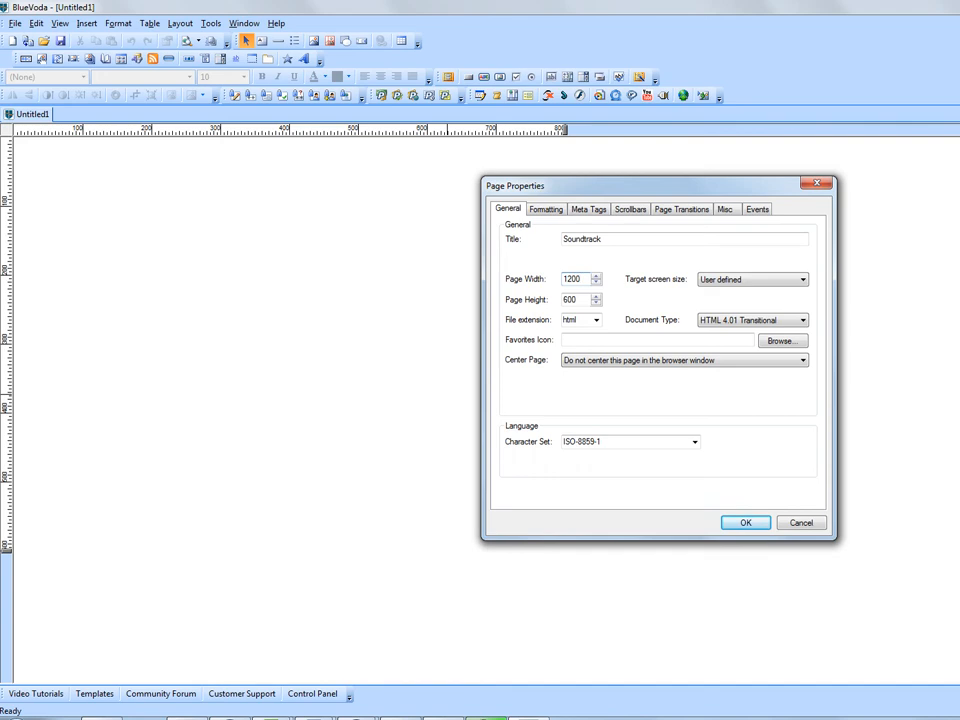
pyautogui.click(580, 280)
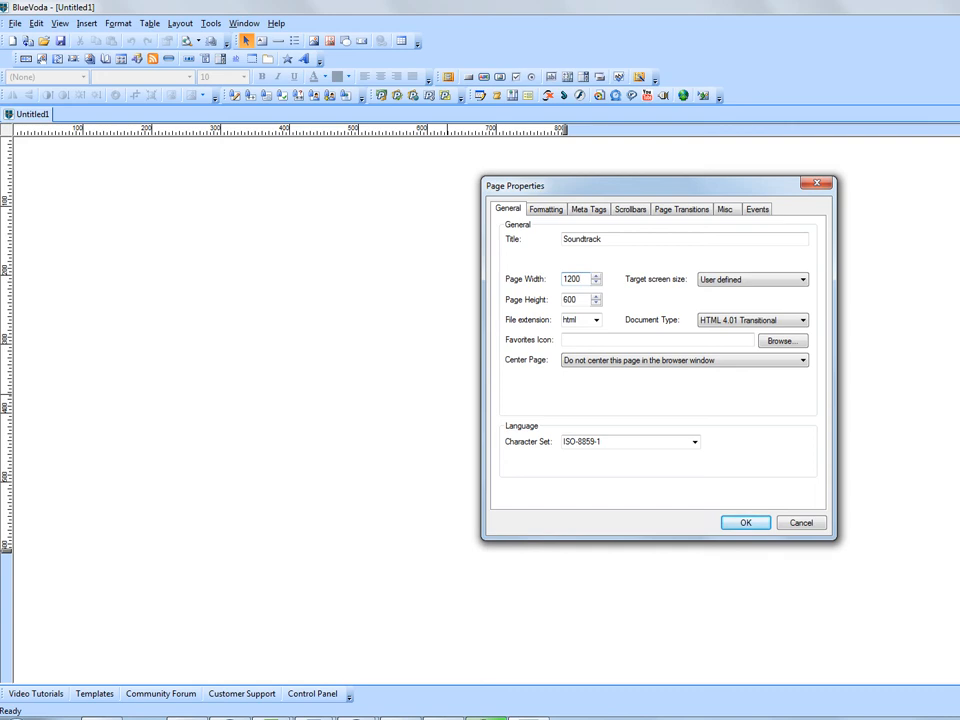
pyautogui.click(580, 278)
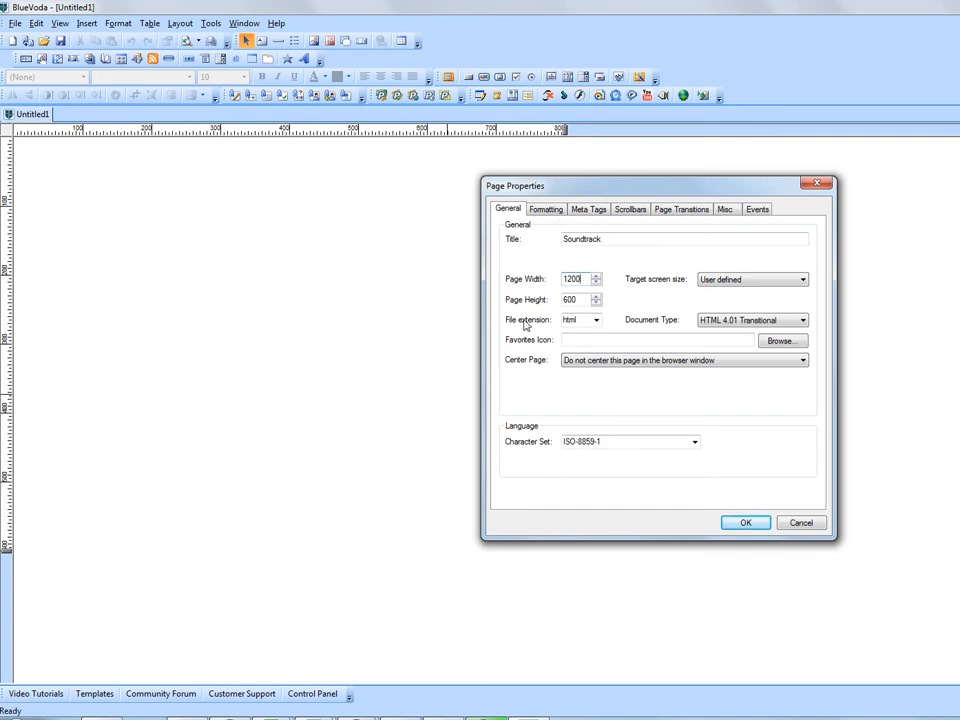
pyautogui.tripleClick(576, 300)
pyautogui.write('1000')
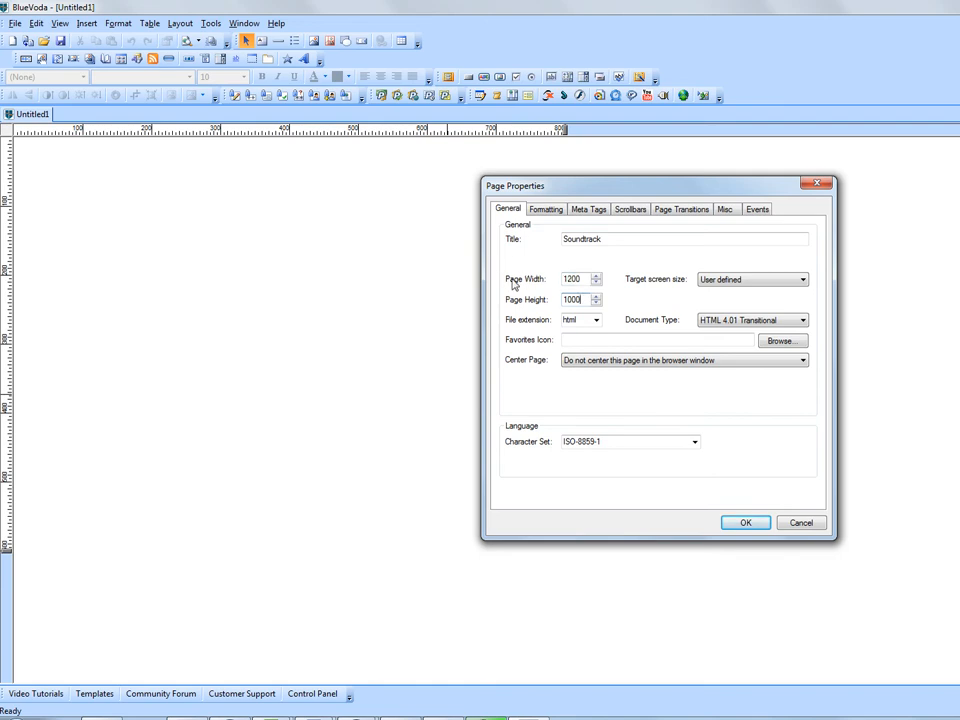
pyautogui.moveTo(564, 136)
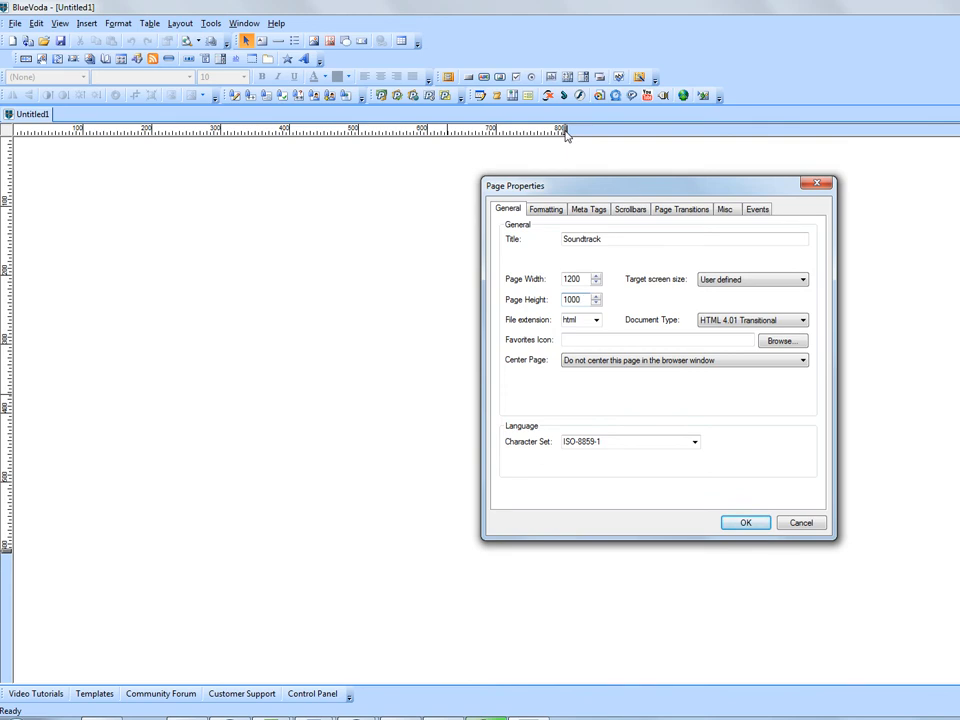
pyautogui.click(572, 300)
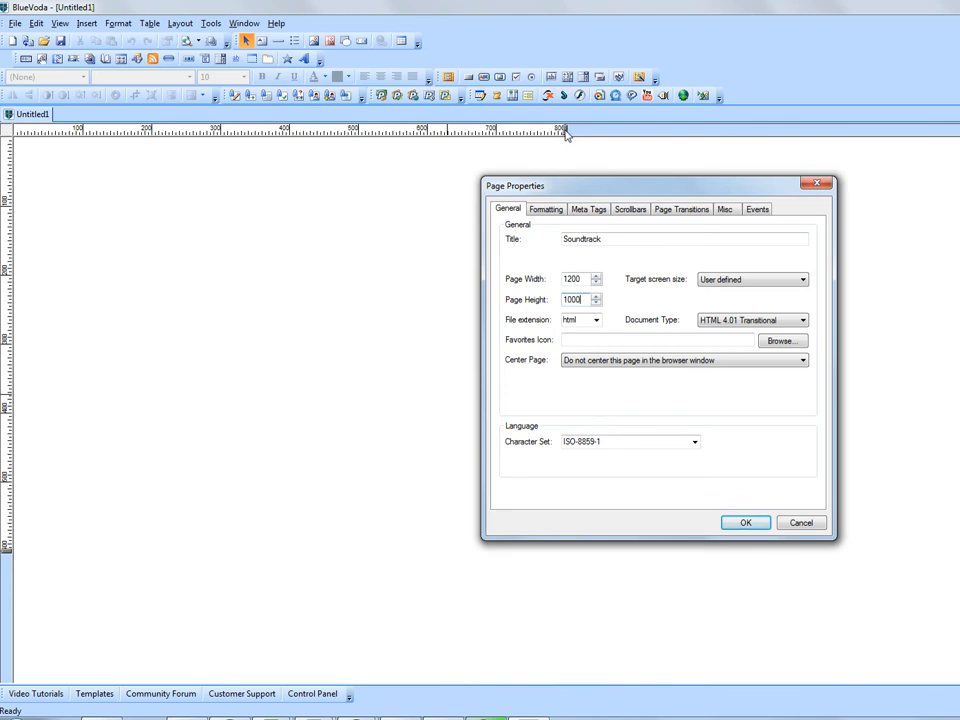
pyautogui.moveTo(748, 130)
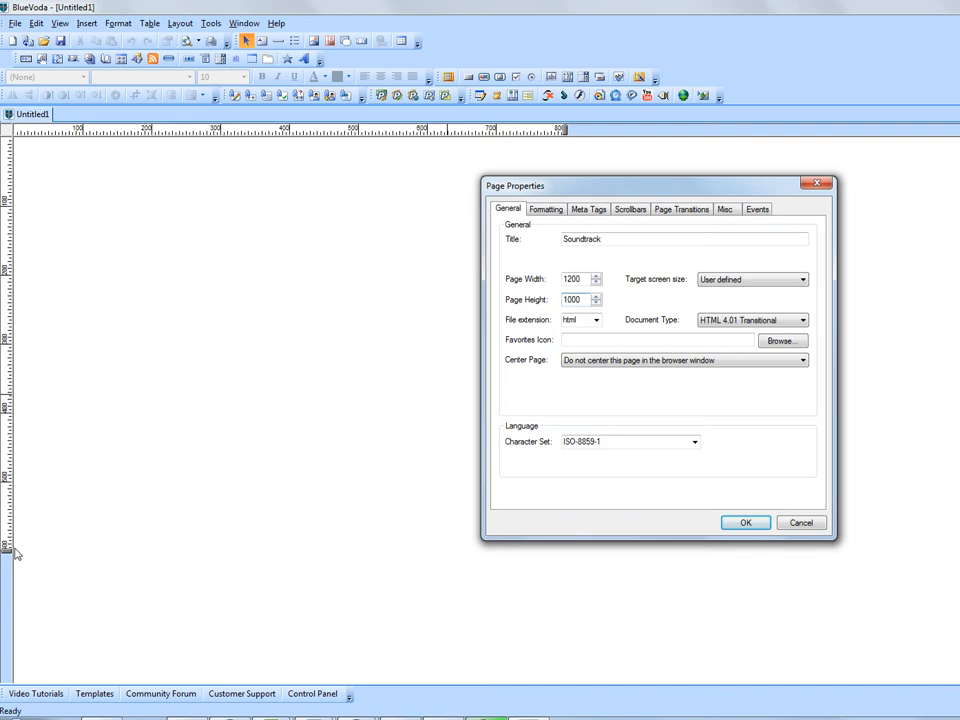
pyautogui.moveTo(512, 288)
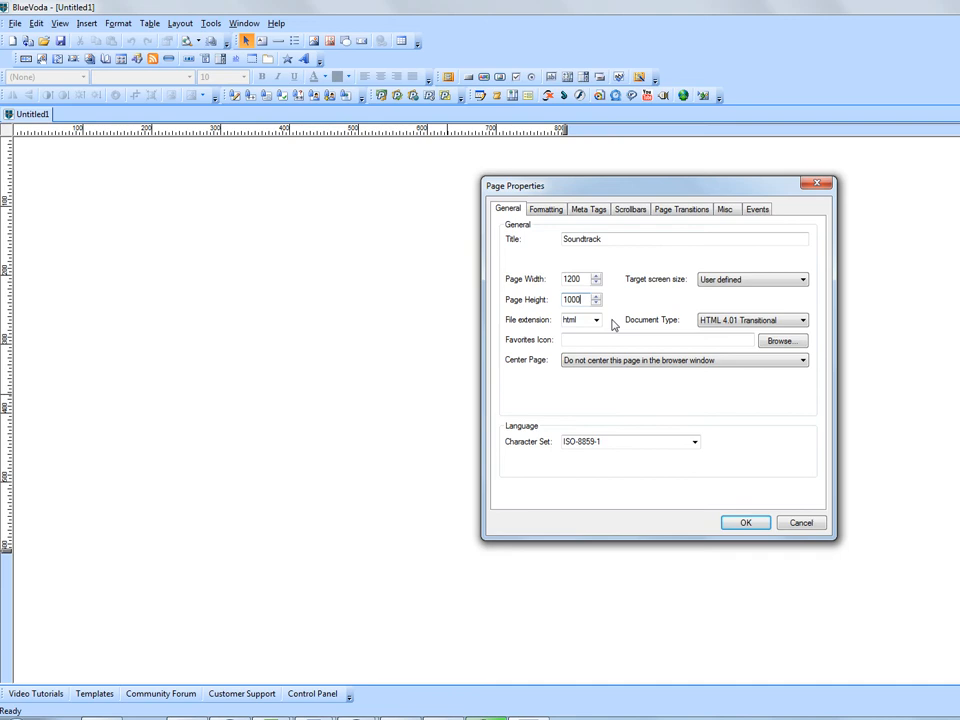
# - Keep the html file extension and centre the page horizontally in the browser window
pyautogui.click(596, 320)
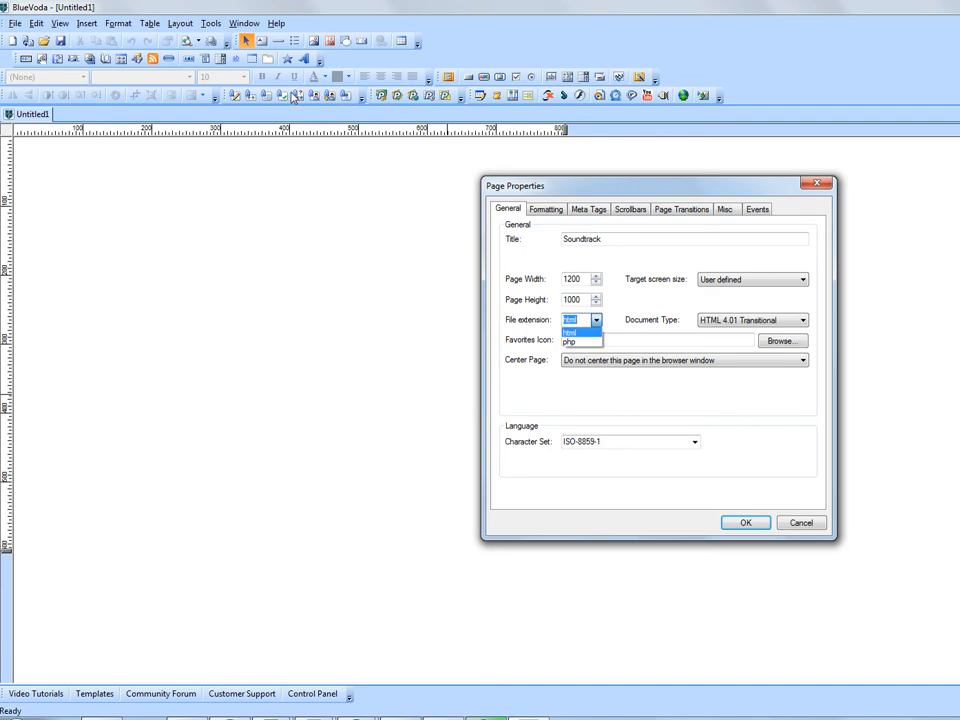
pyautogui.moveTo(232, 114)
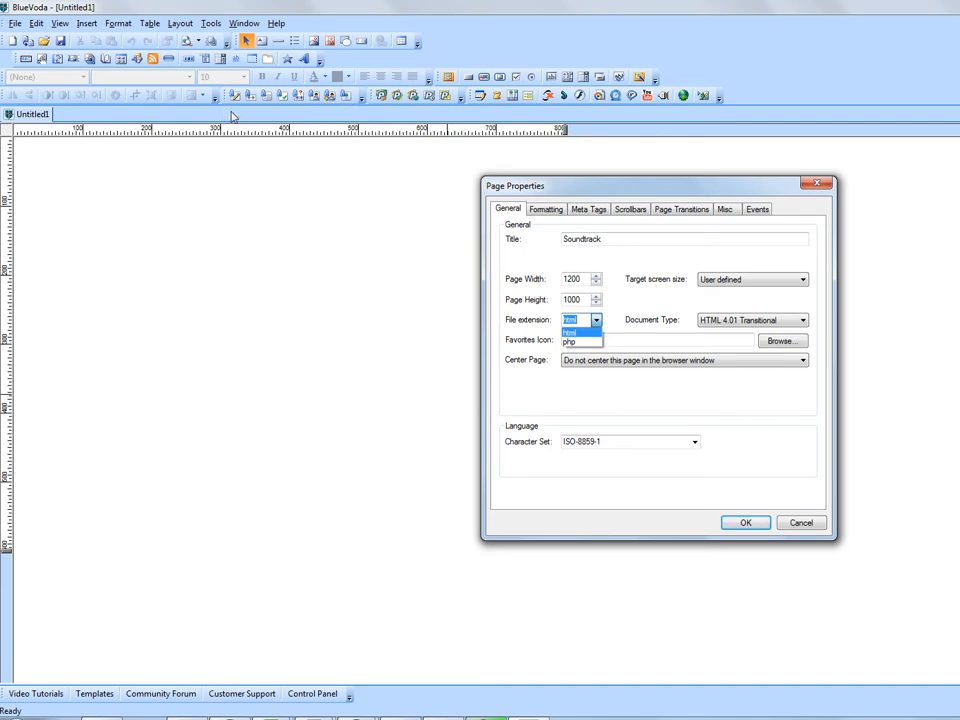
pyautogui.moveTo(344, 108)
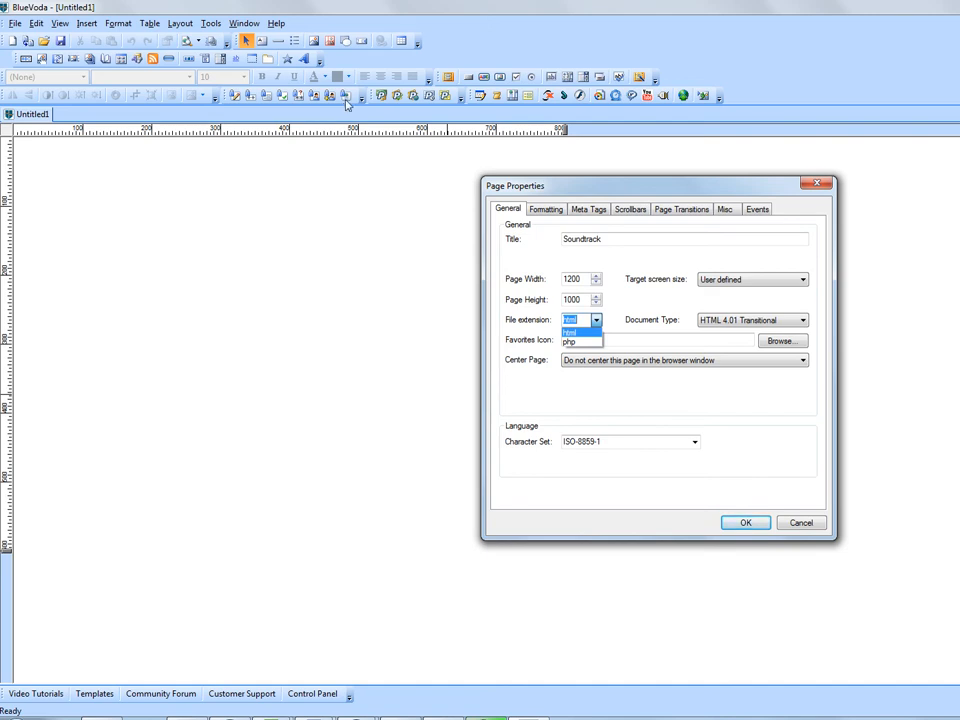
pyautogui.moveTo(324, 96)
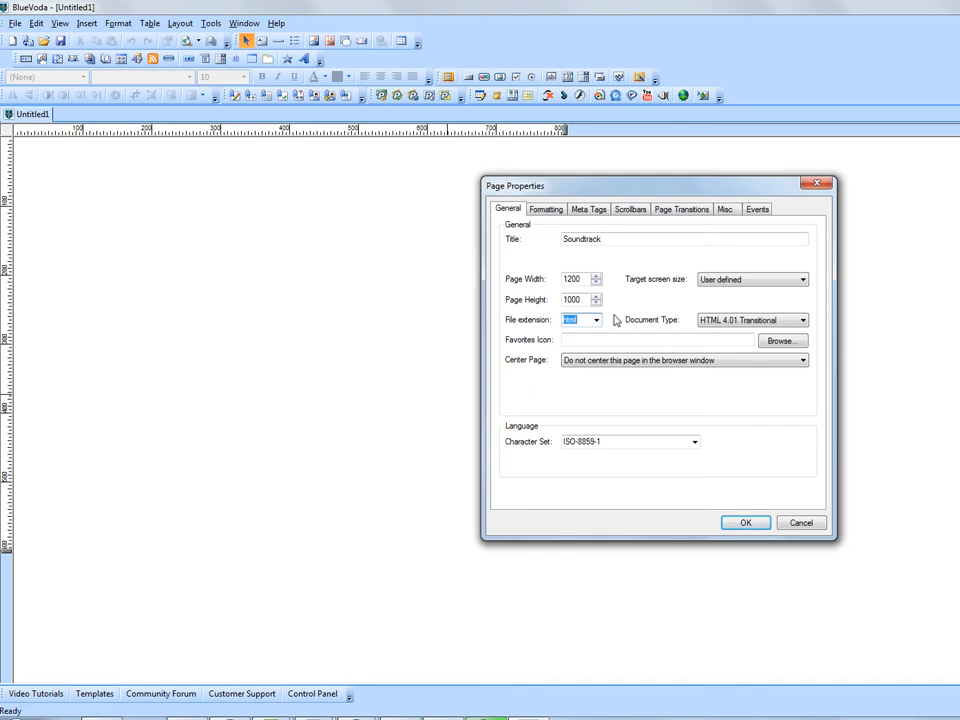
pyautogui.moveTo(538, 240)
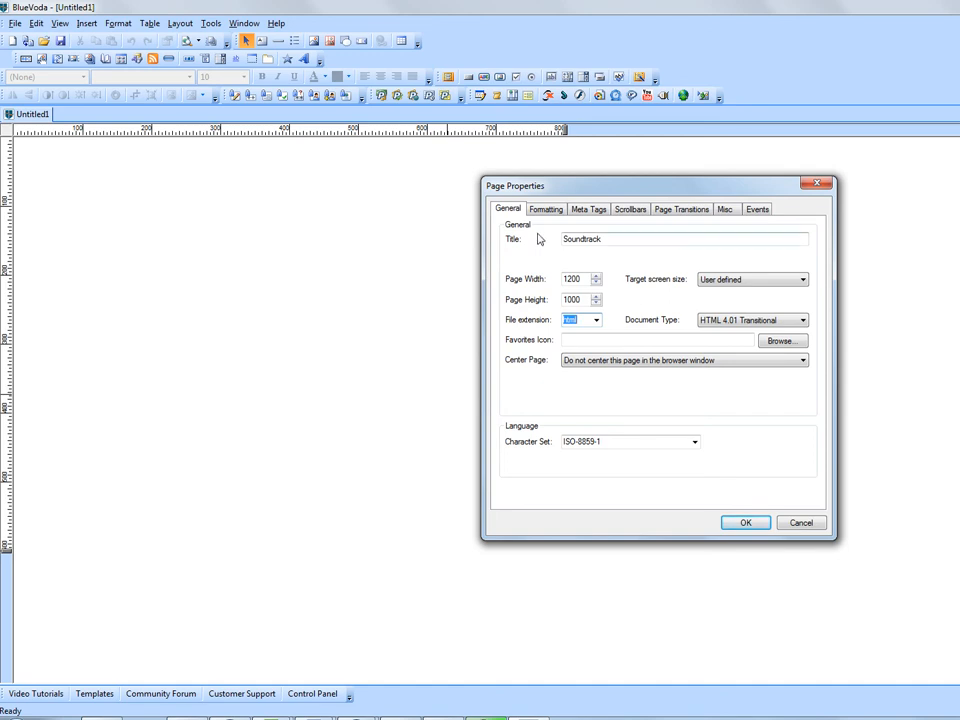
pyautogui.moveTo(512, 368)
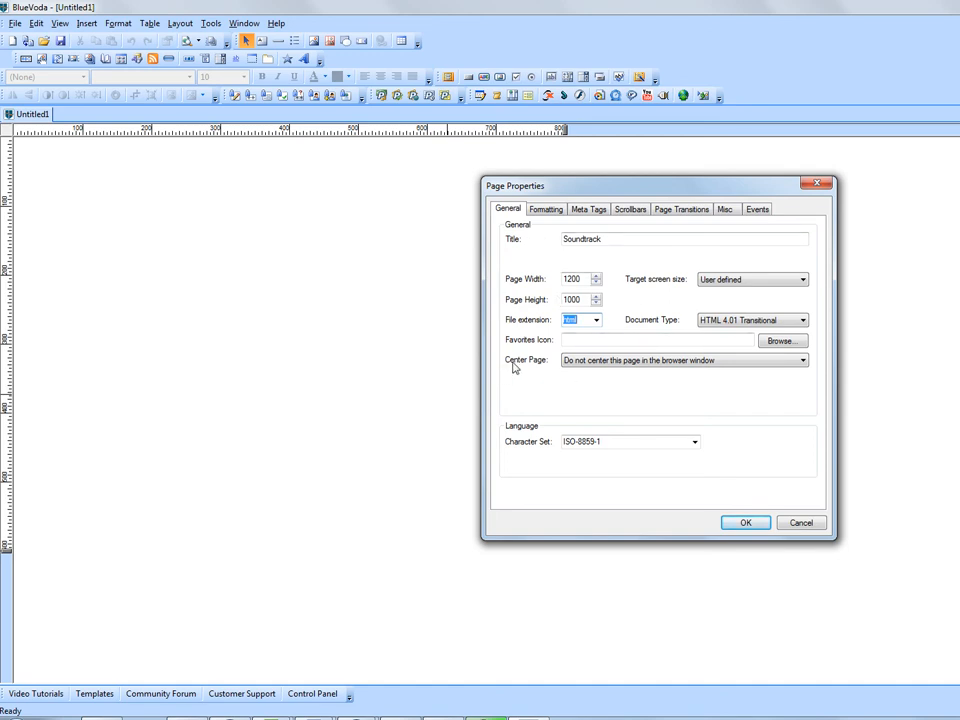
pyautogui.click(804, 360)
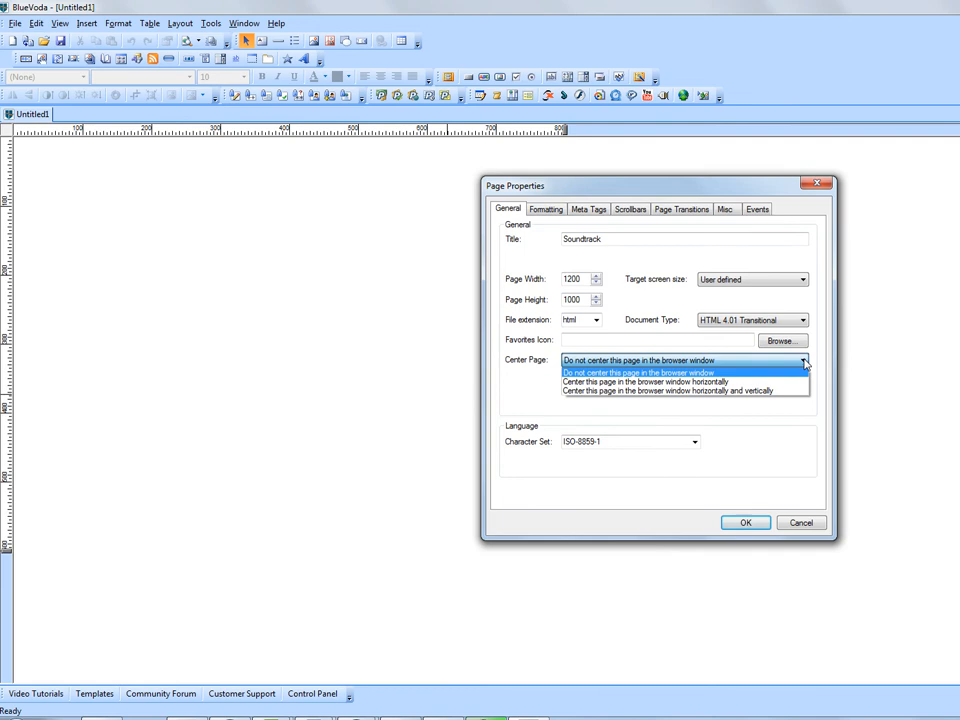
pyautogui.moveTo(644, 382)
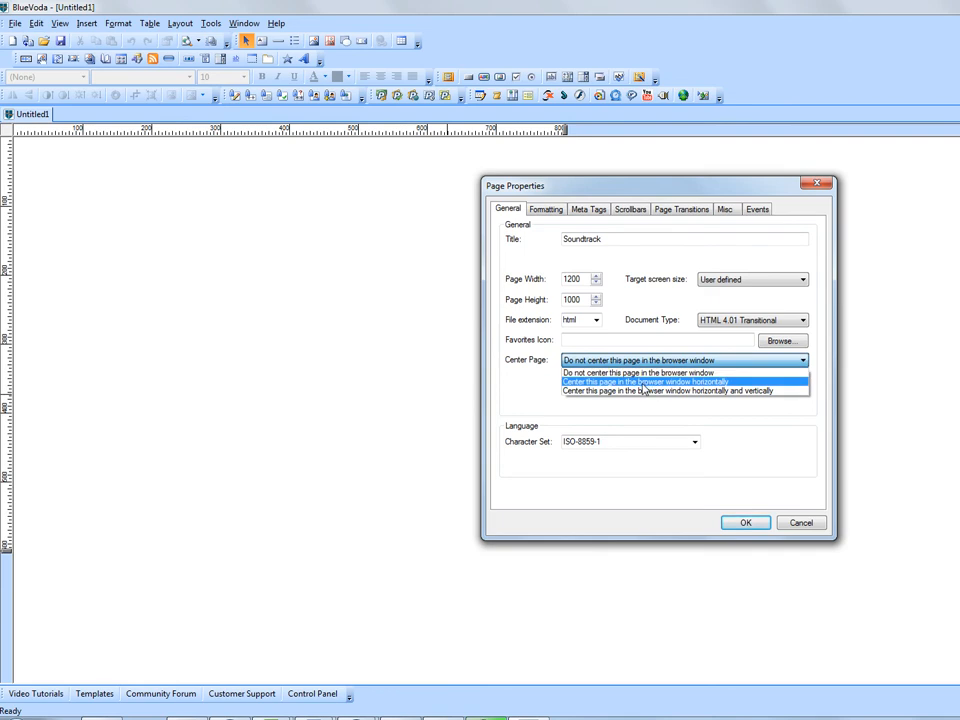
pyautogui.click(640, 380)
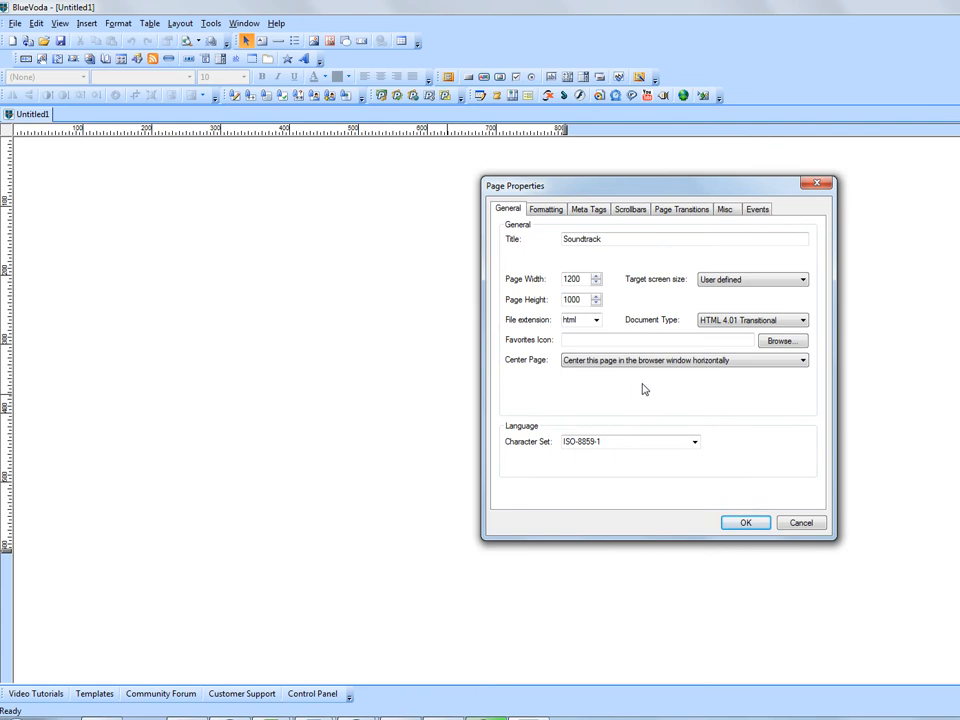
pyautogui.moveTo(452, 290)
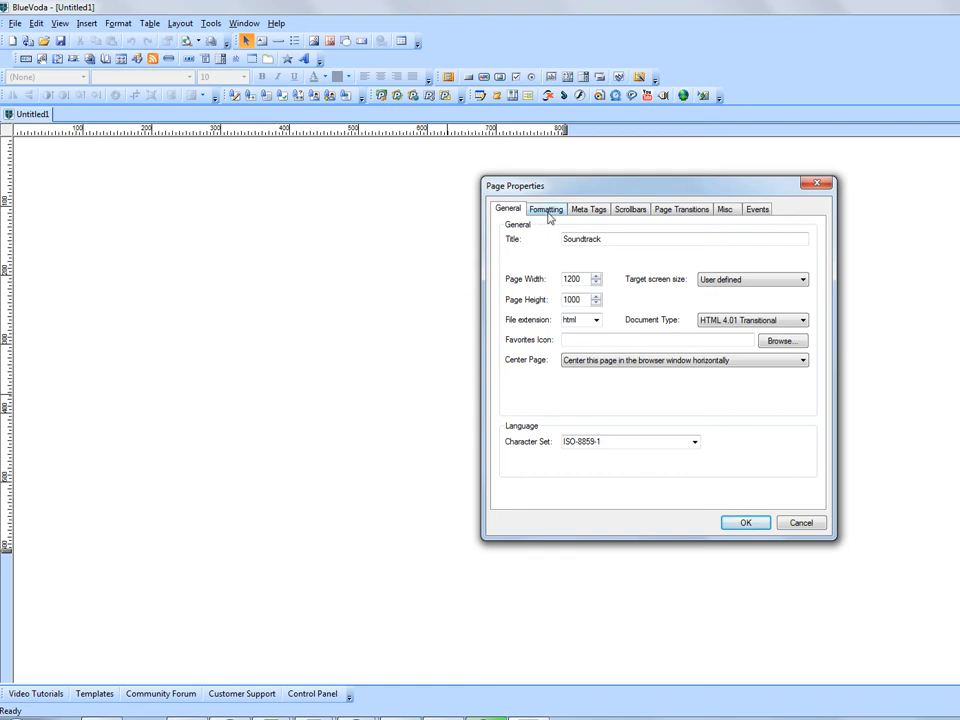
# - On the Formatting tab, try light blue, dark red, orange and lavender background colours
pyautogui.click(544, 210)
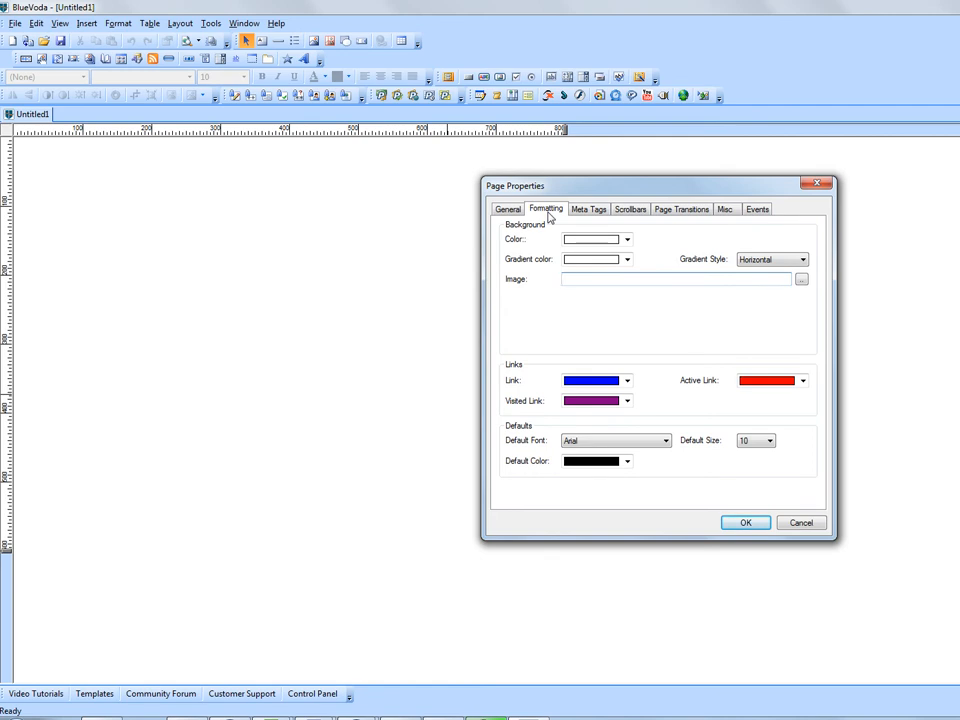
pyautogui.click(676, 280)
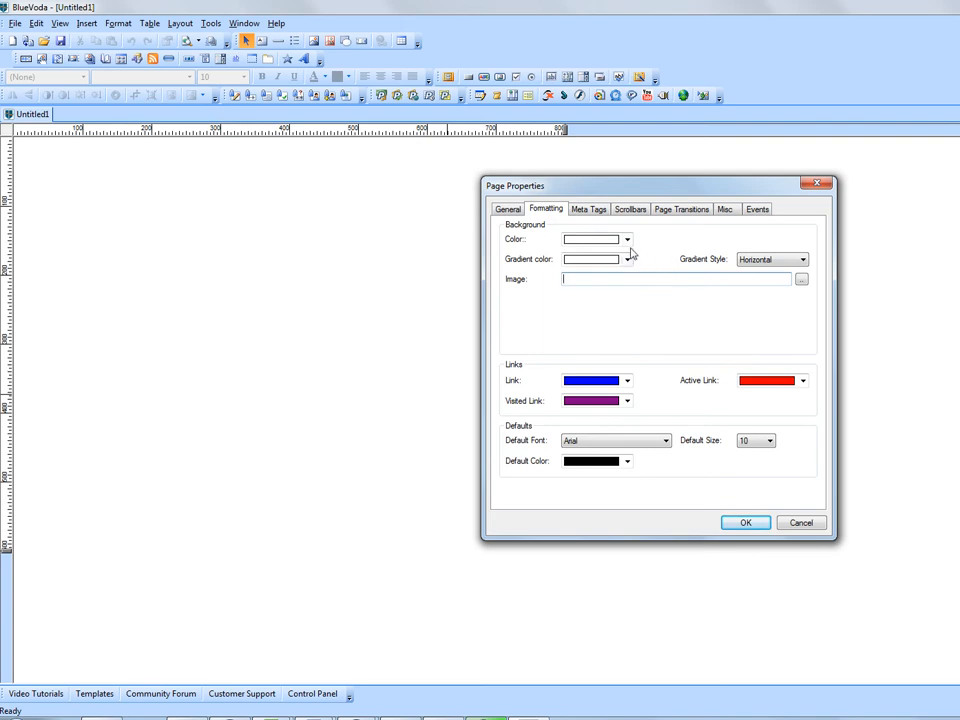
pyautogui.click(628, 240)
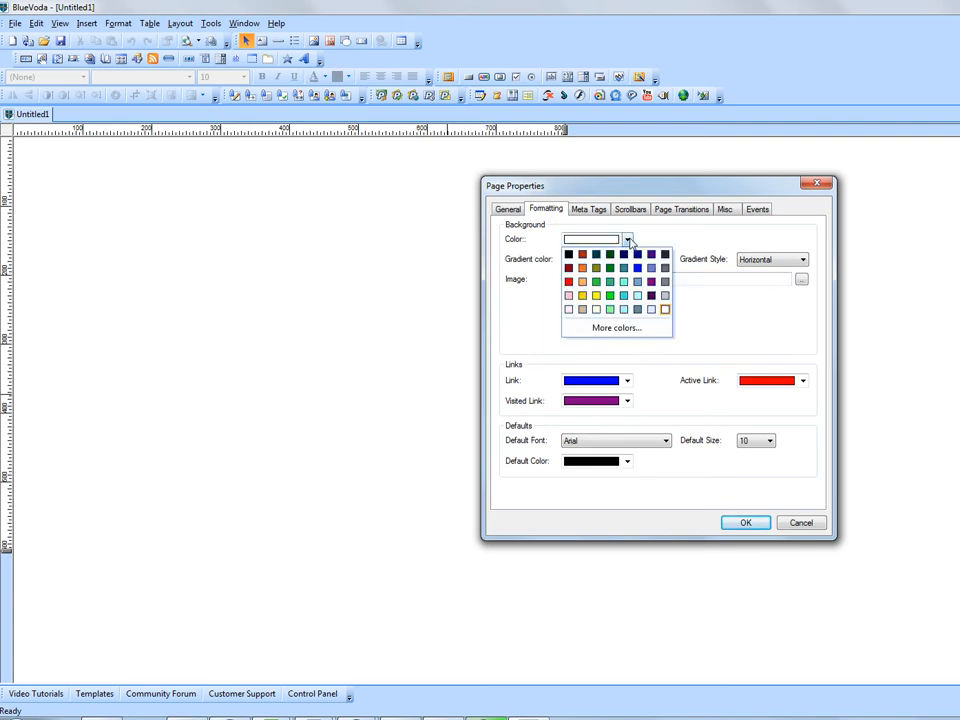
pyautogui.click(616, 328)
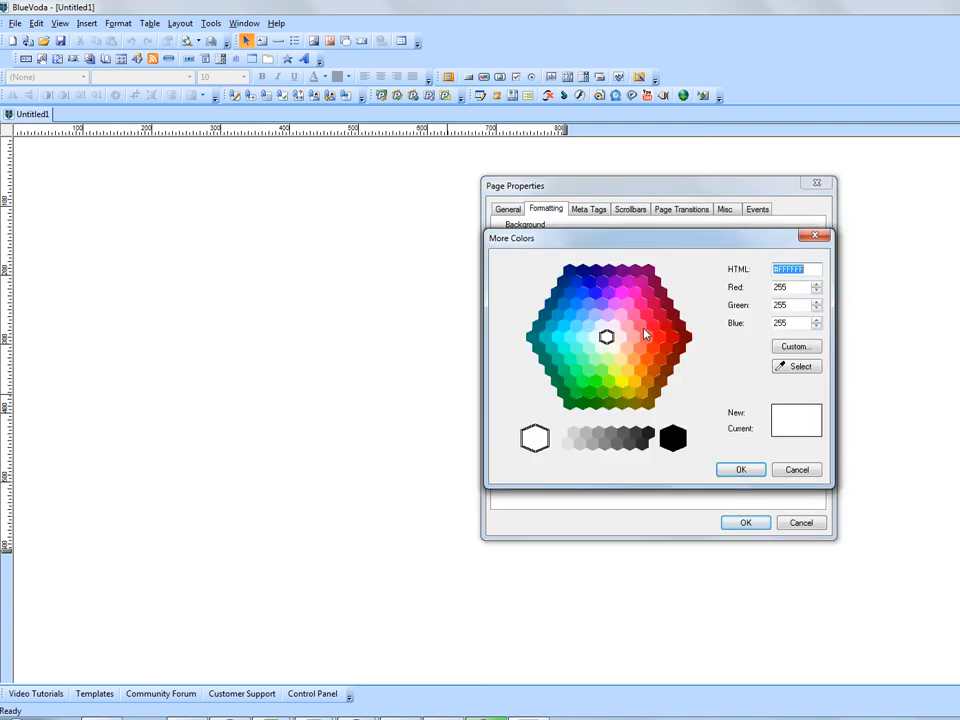
pyautogui.click(580, 438)
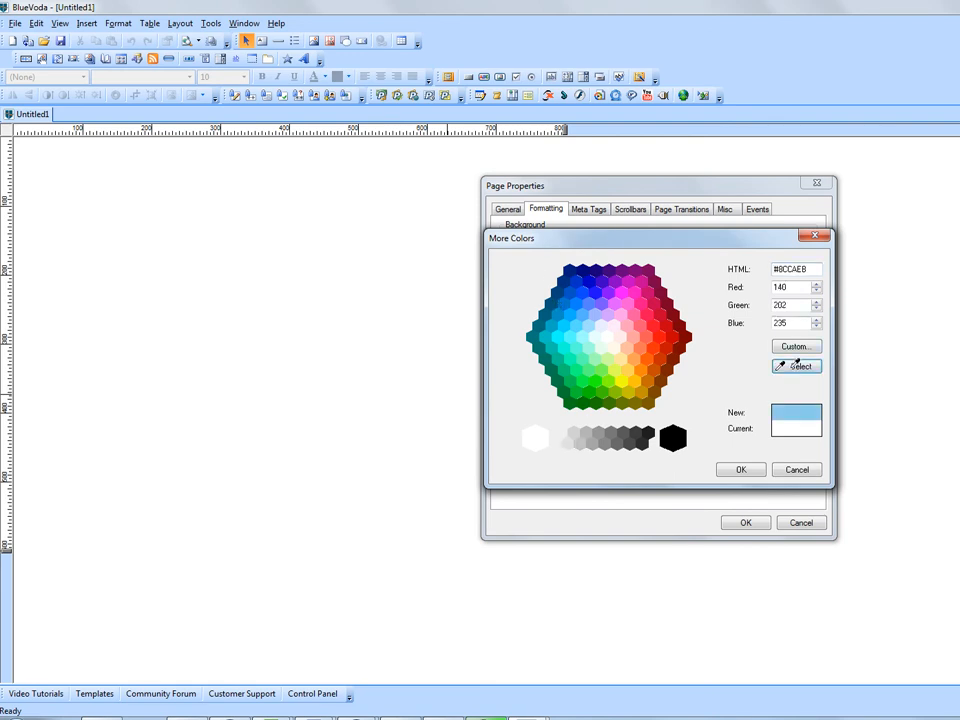
pyautogui.click(616, 280)
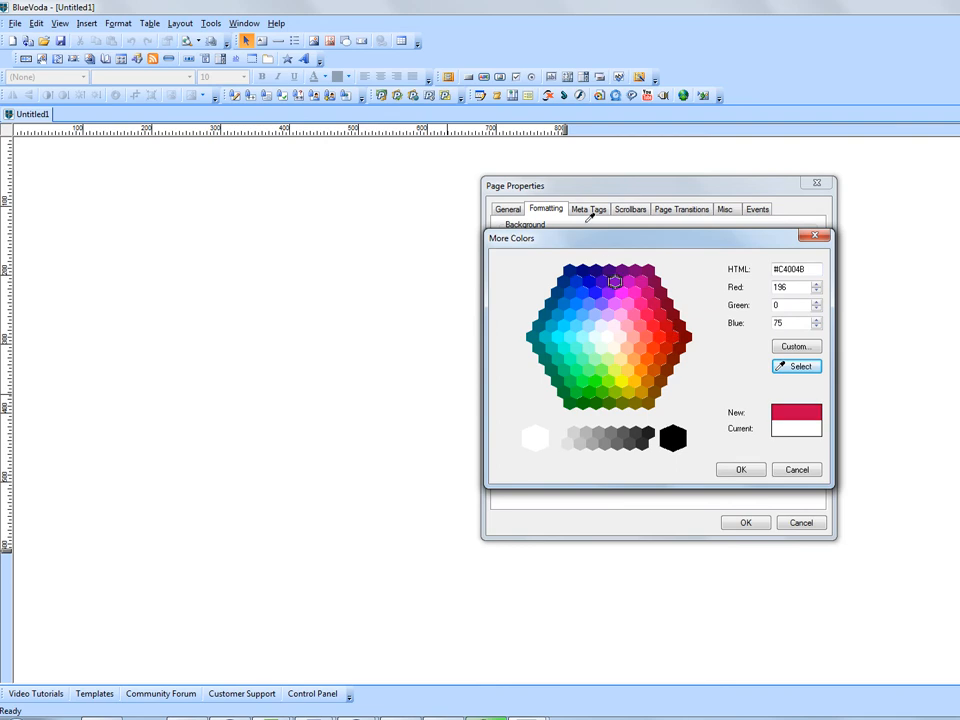
pyautogui.click(616, 282)
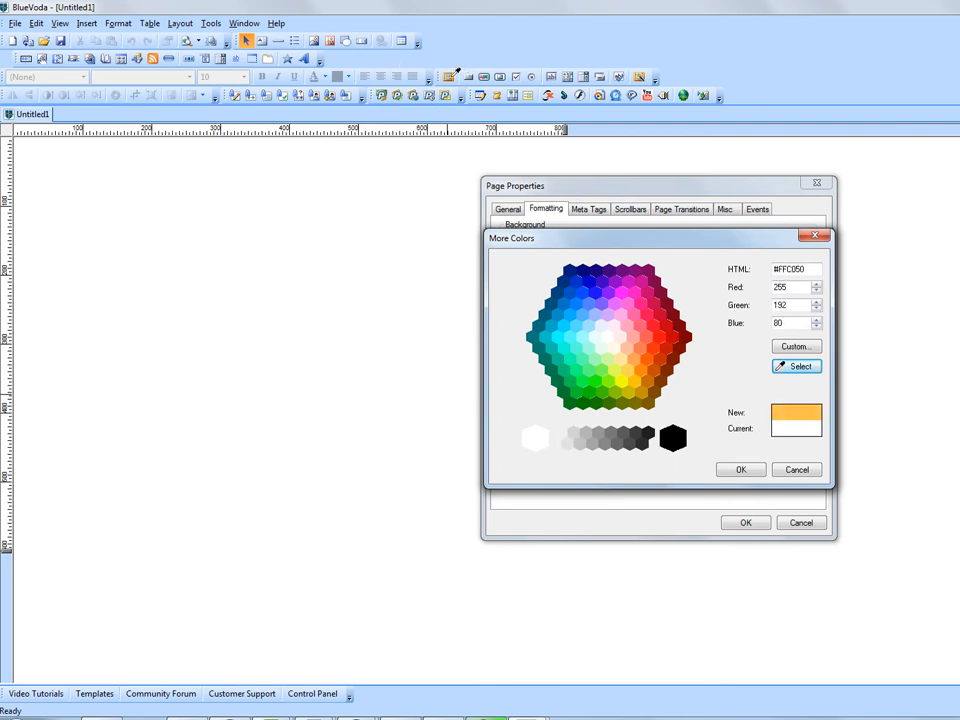
pyautogui.click(578, 296)
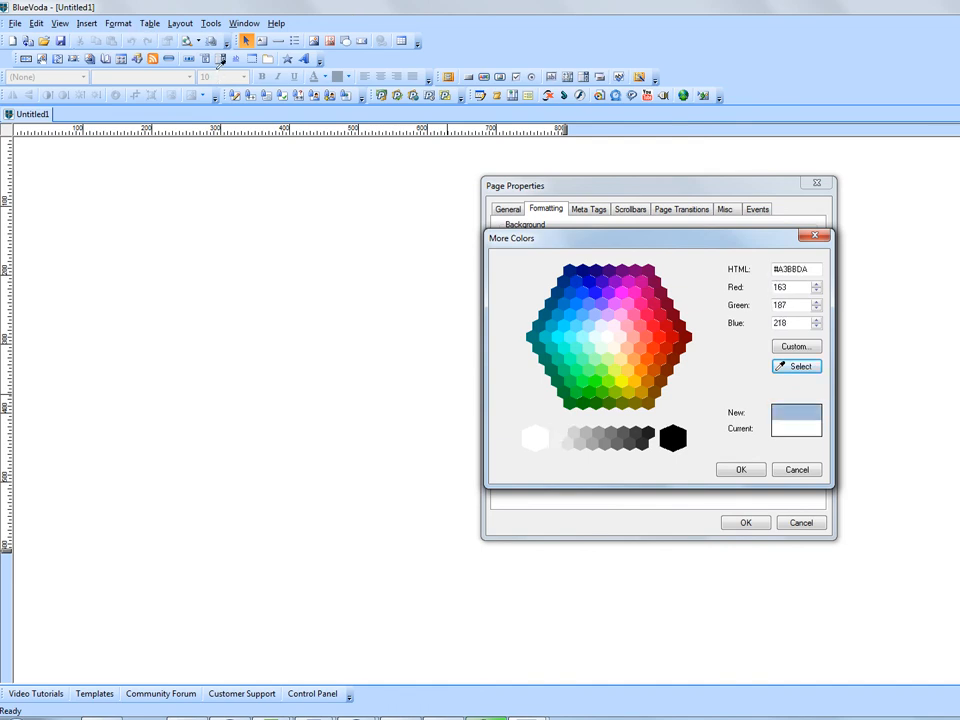
# - Settle on a light grey page background colour and confirm it
pyautogui.click(536, 438)
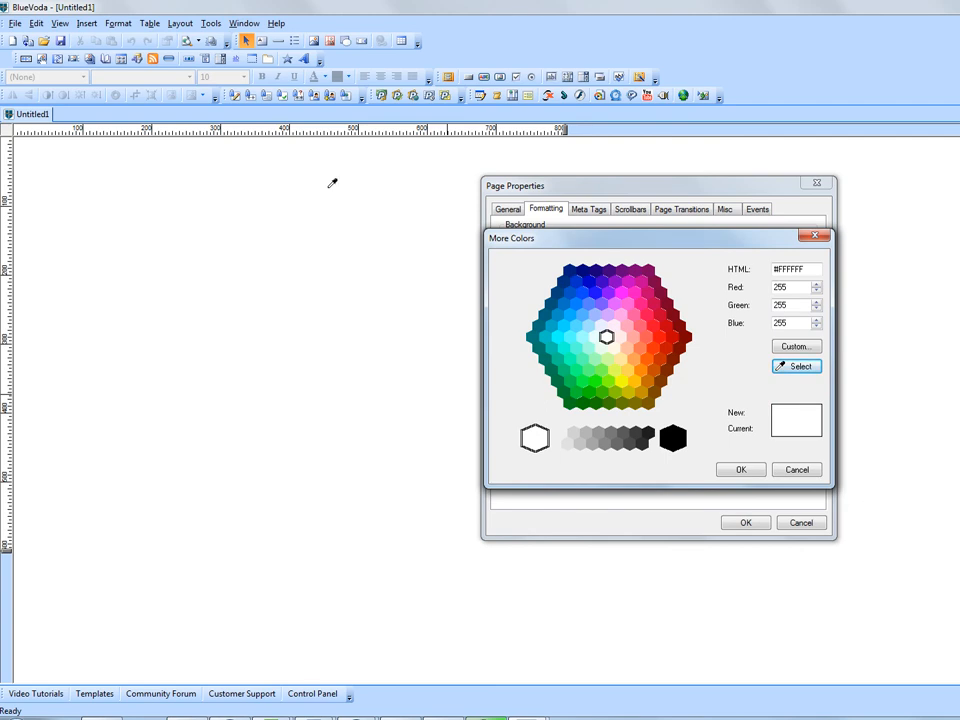
pyautogui.moveTo(176, 190)
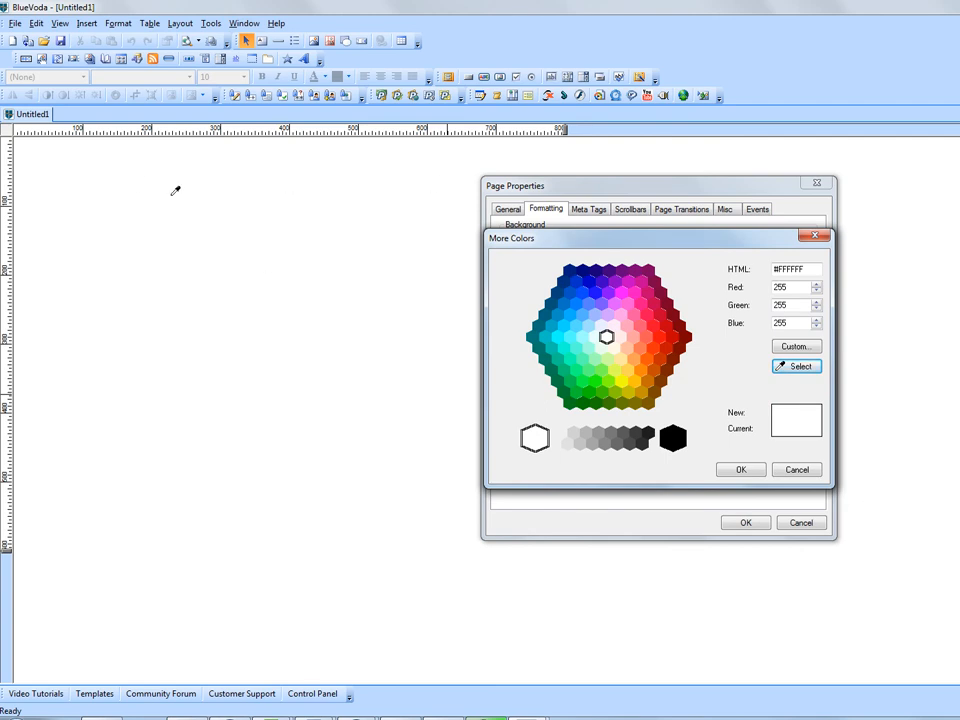
pyautogui.moveTo(170, 290)
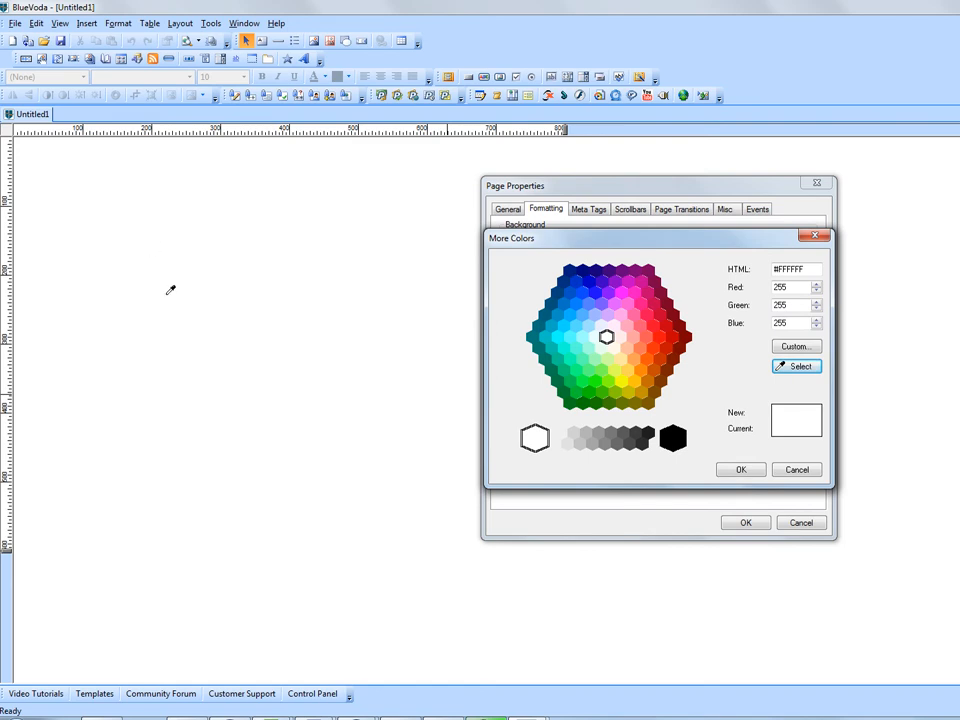
pyautogui.moveTo(266, 312)
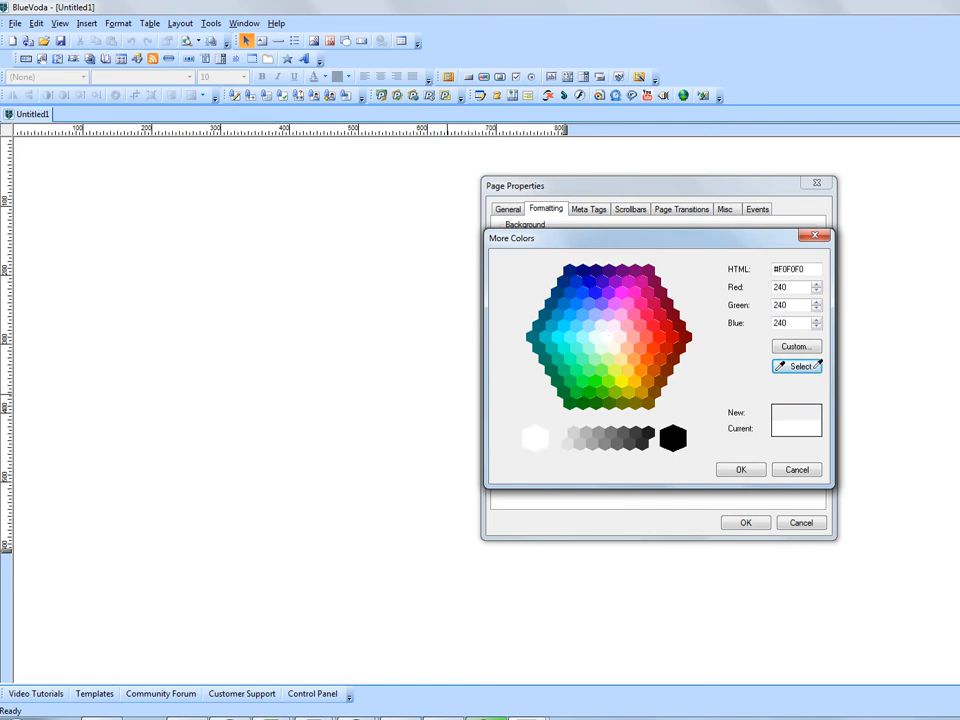
pyautogui.click(536, 438)
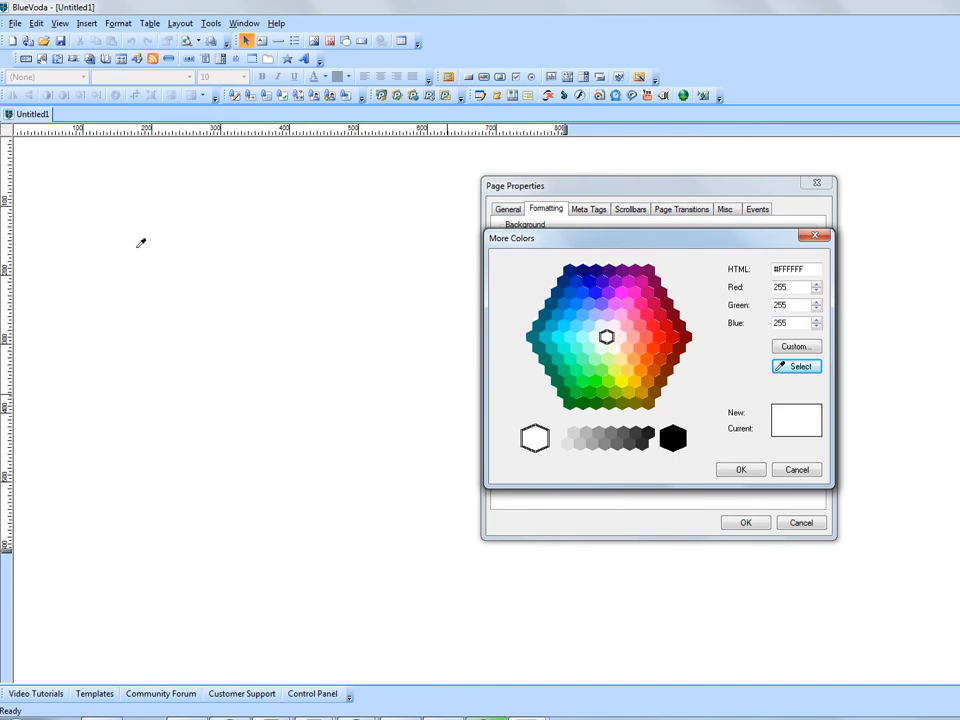
pyautogui.click(604, 336)
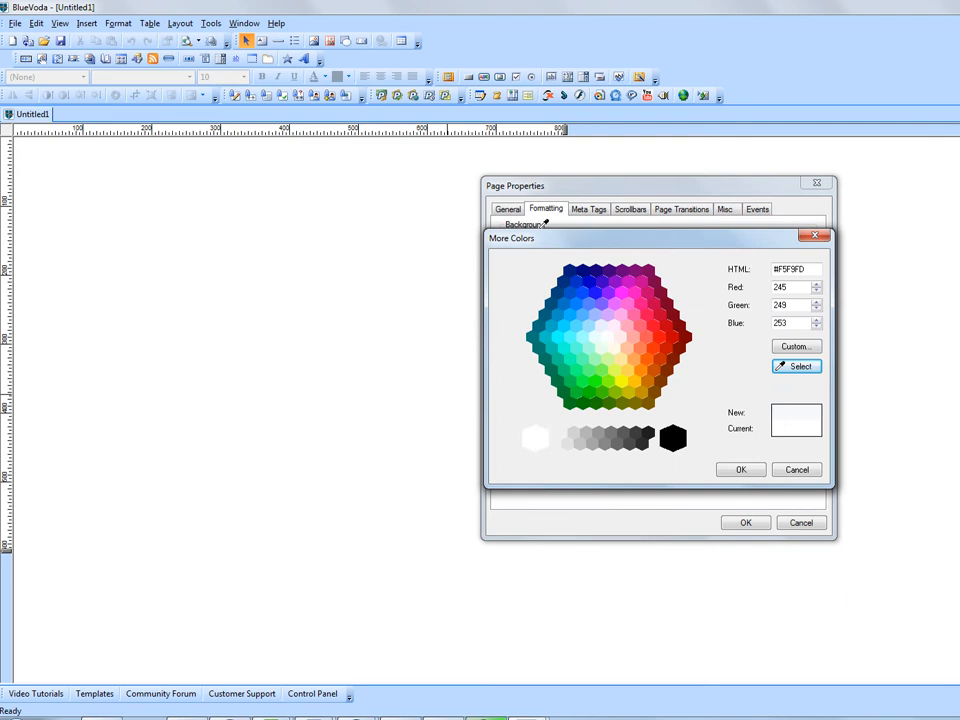
pyautogui.click(560, 432)
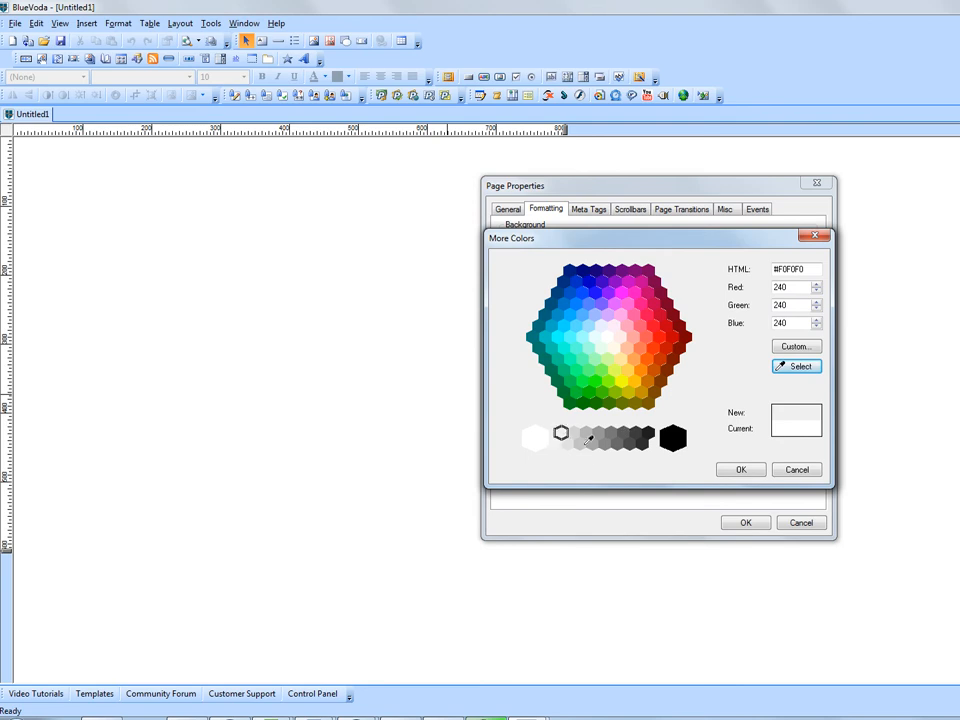
pyautogui.click(578, 442)
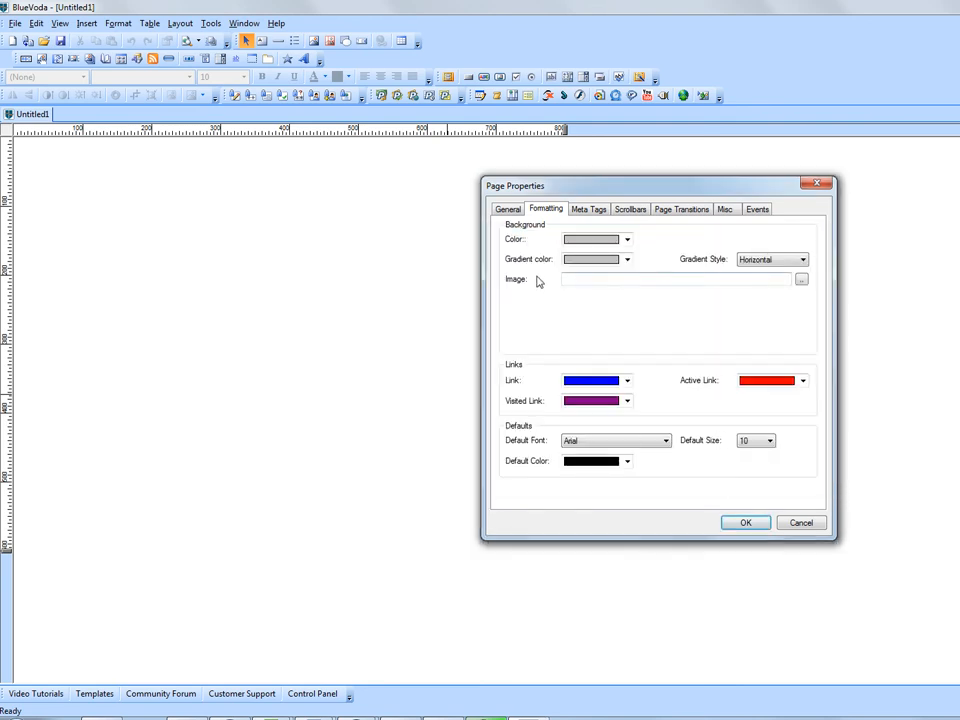
pyautogui.moveTo(516, 288)
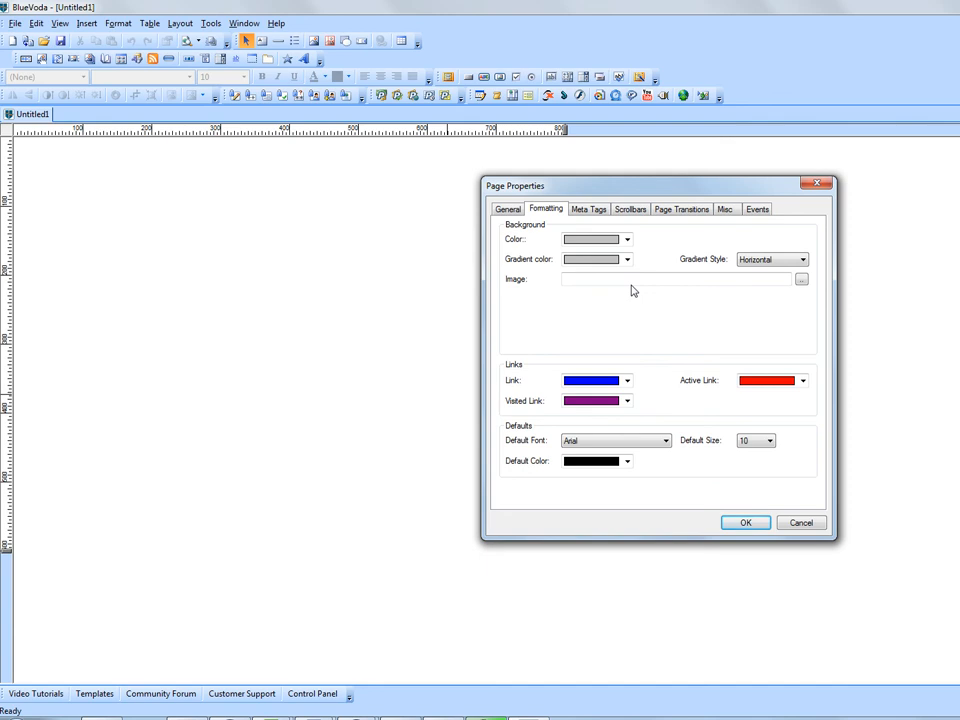
pyautogui.moveTo(674, 420)
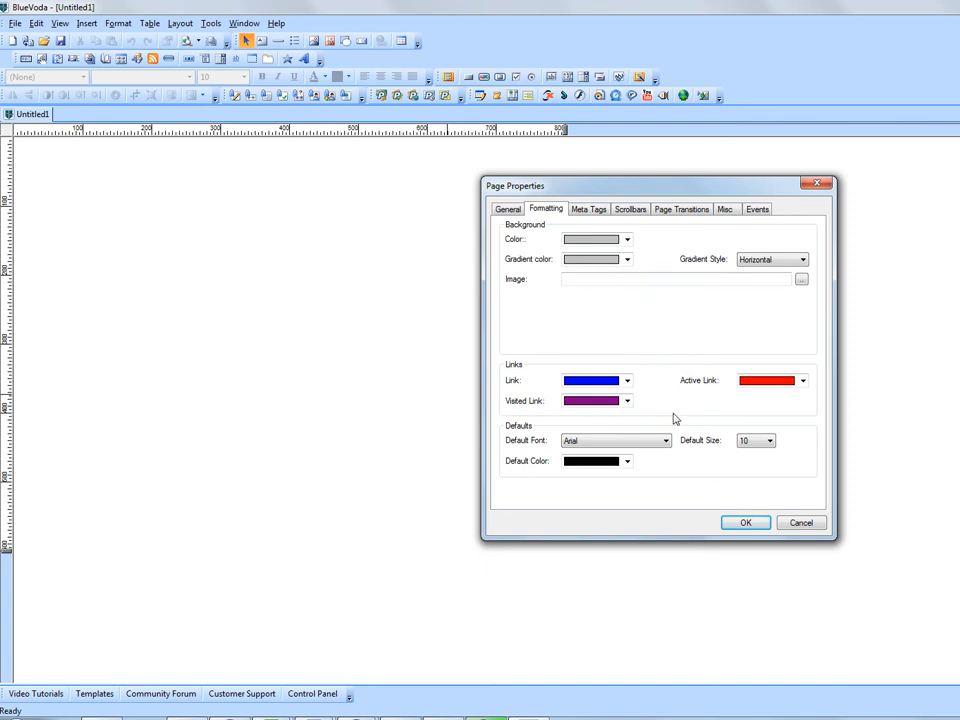
pyautogui.moveTo(648, 400)
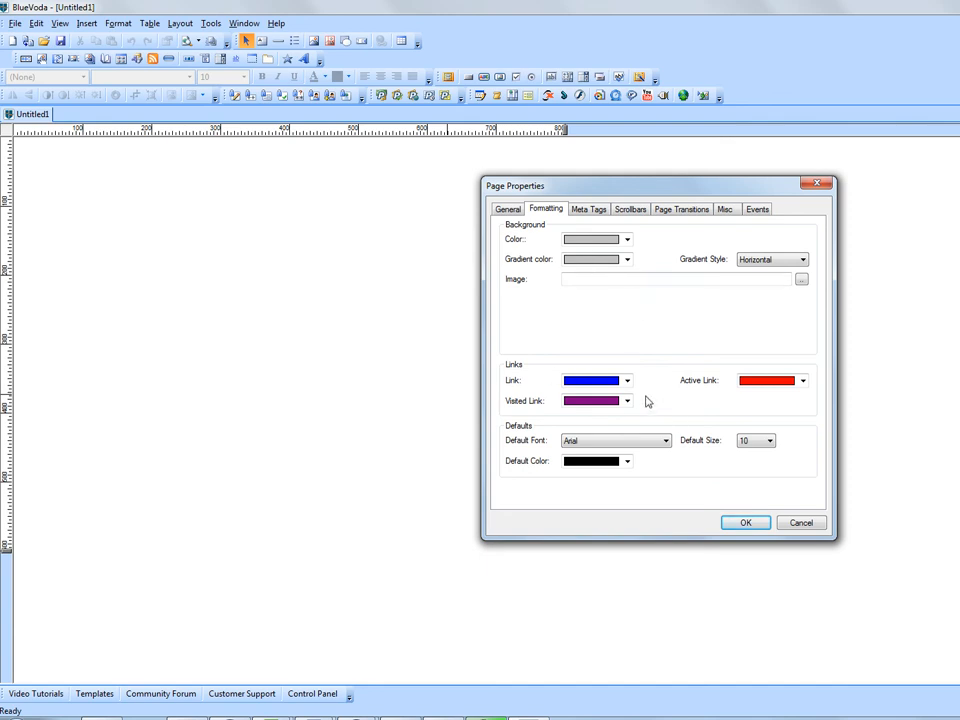
pyautogui.moveTo(590, 384)
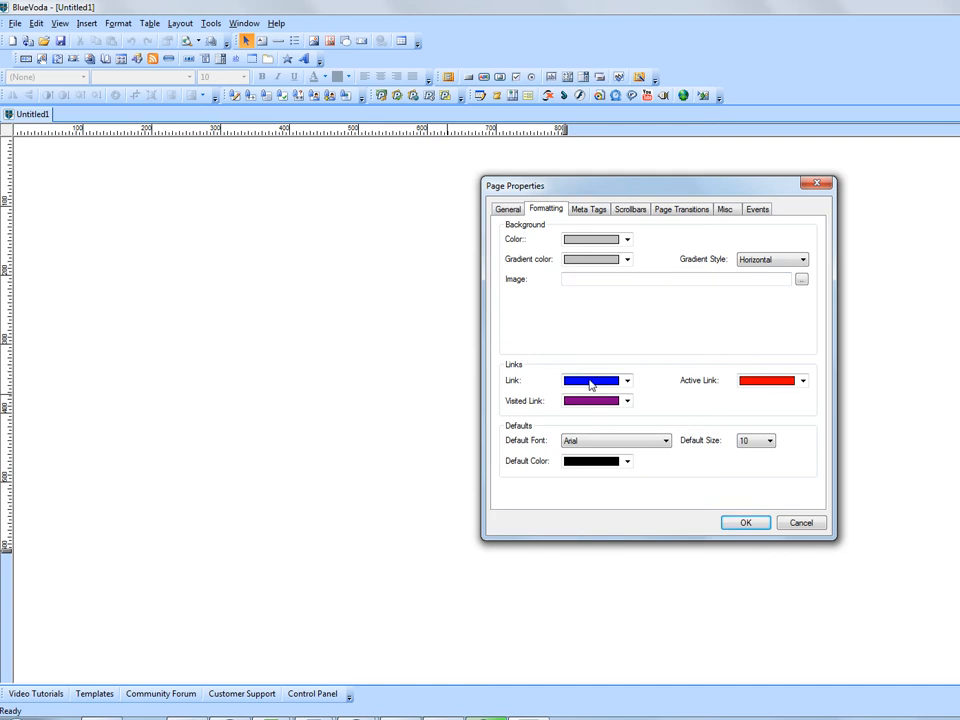
pyautogui.moveTo(768, 390)
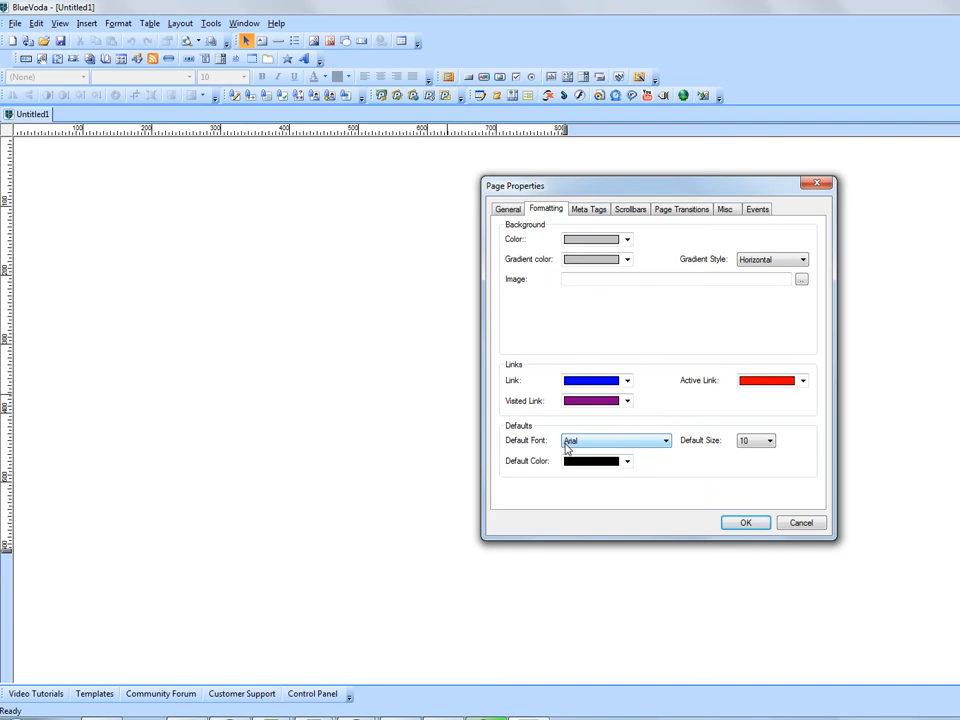
pyautogui.moveTo(734, 440)
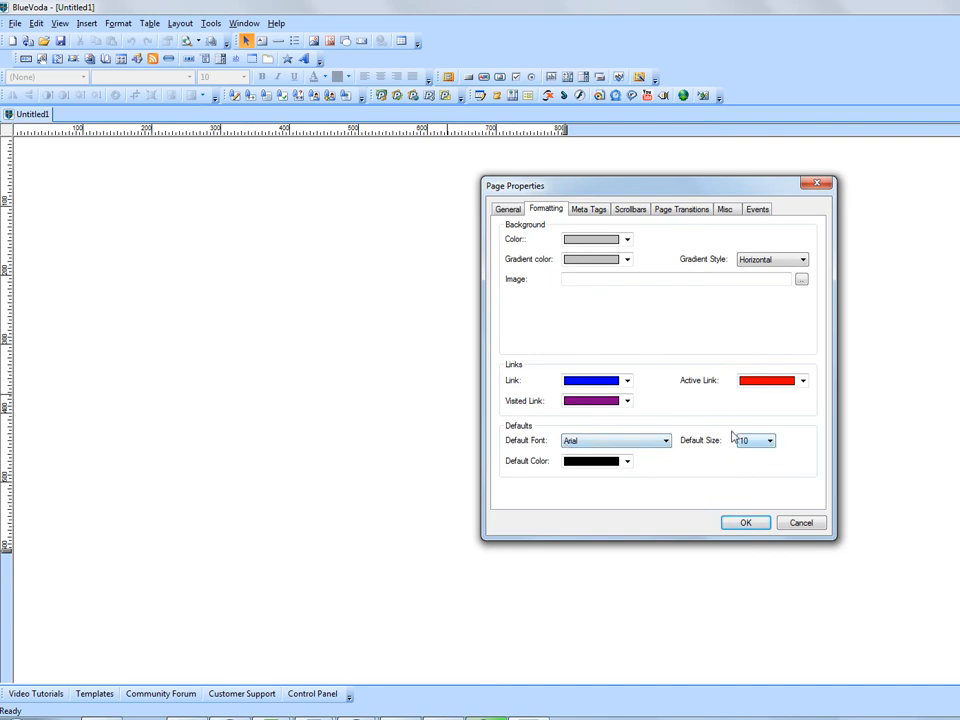
pyautogui.moveTo(768, 464)
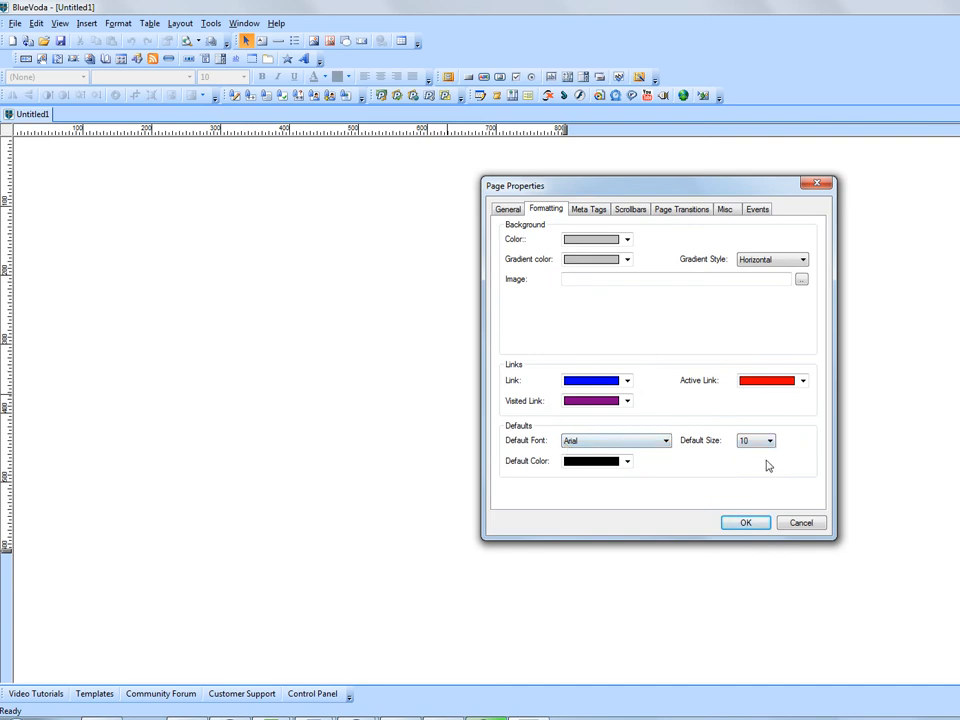
pyautogui.moveTo(600, 220)
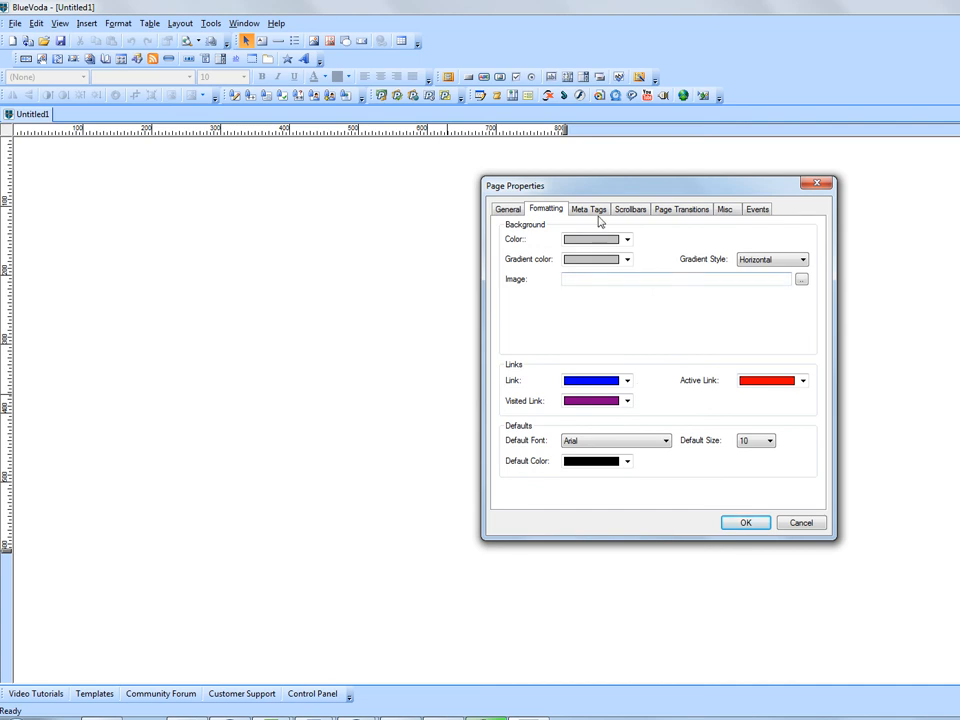
# - Show the Meta Tags fields and place the cursor in the keywords and description boxes
pyautogui.click(588, 210)
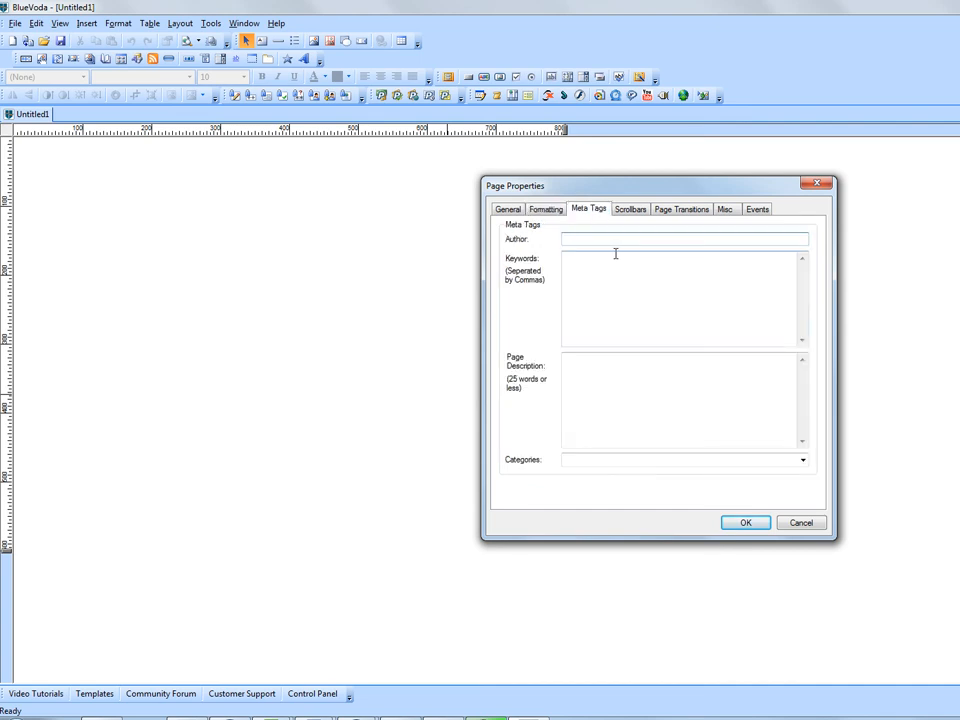
pyautogui.moveTo(536, 244)
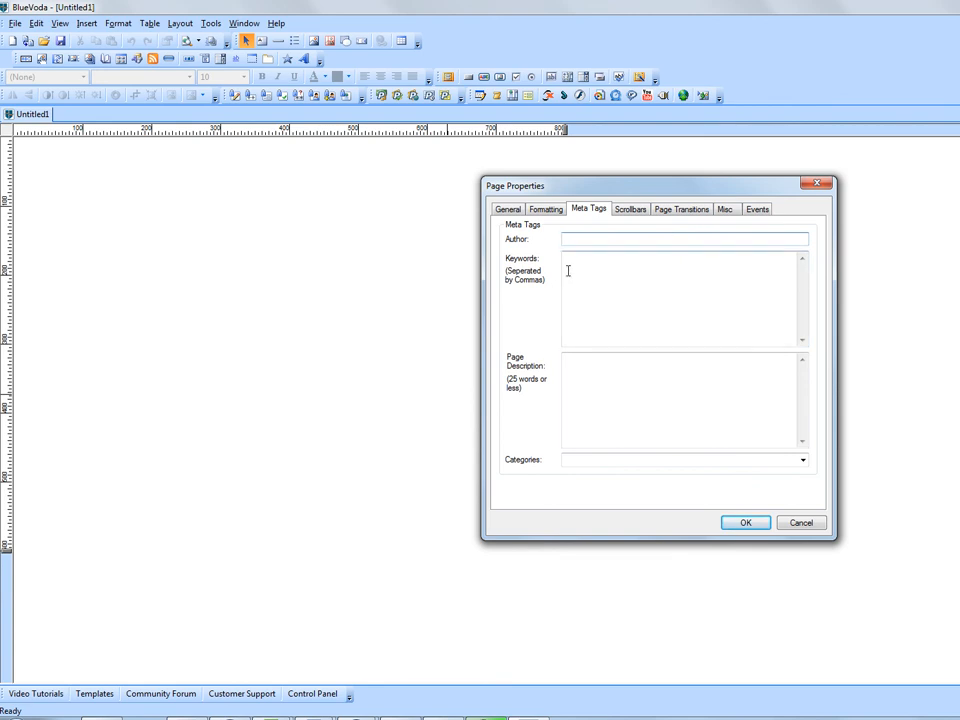
pyautogui.click(684, 238)
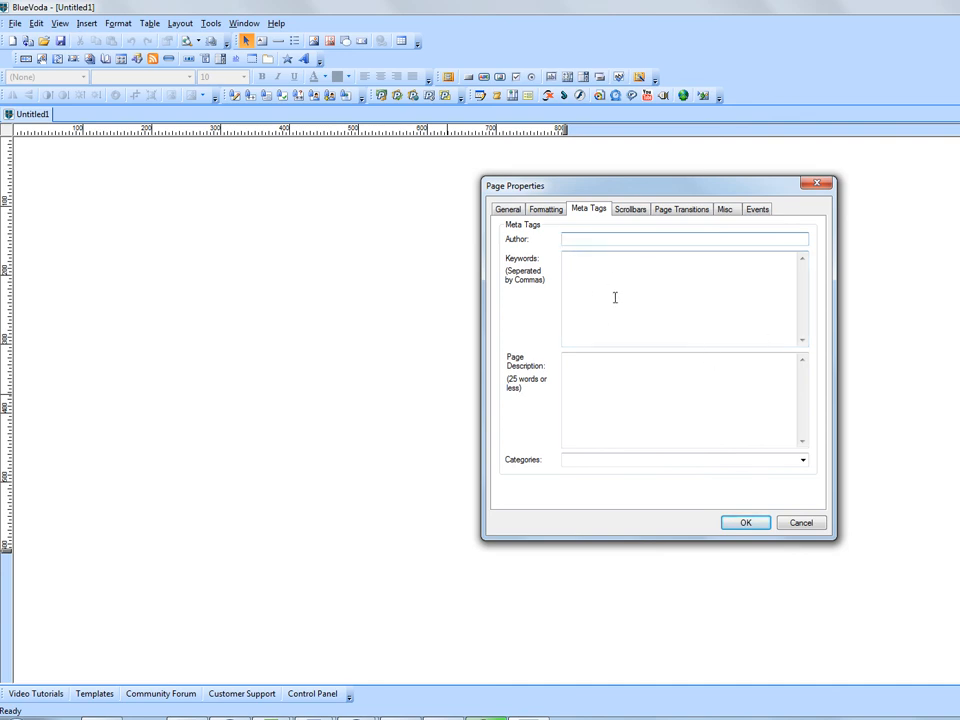
pyautogui.click(684, 238)
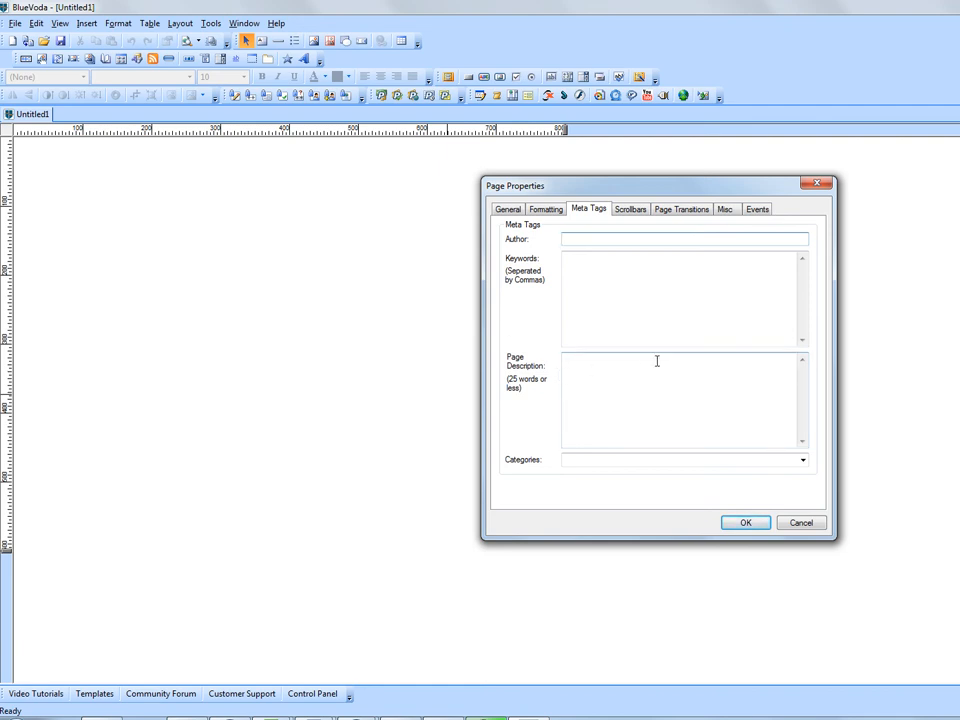
pyautogui.click(684, 240)
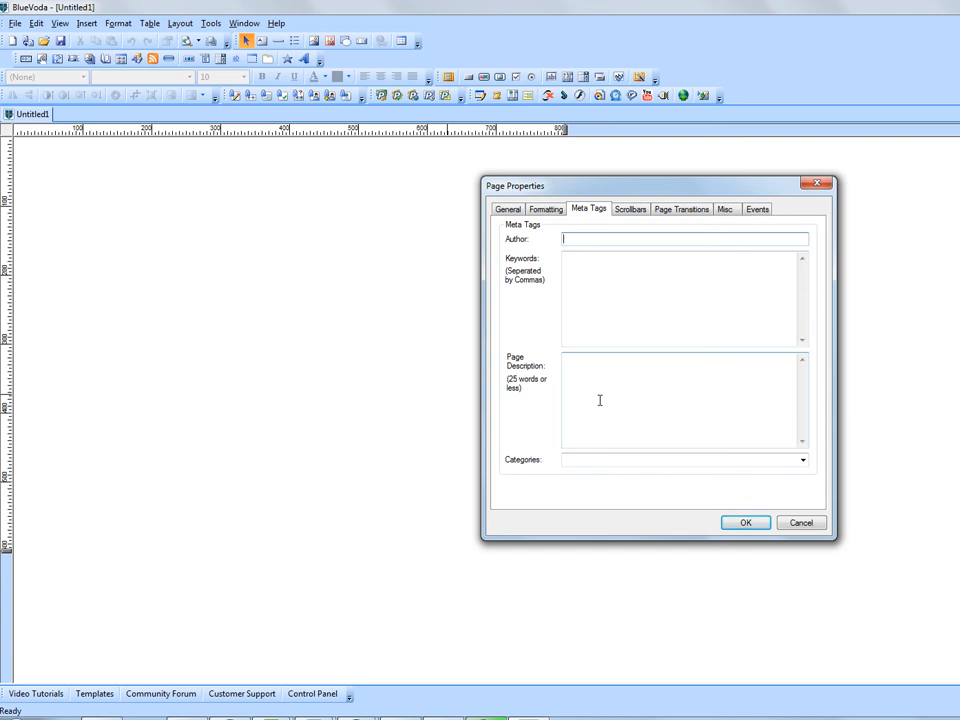
pyautogui.moveTo(562, 232)
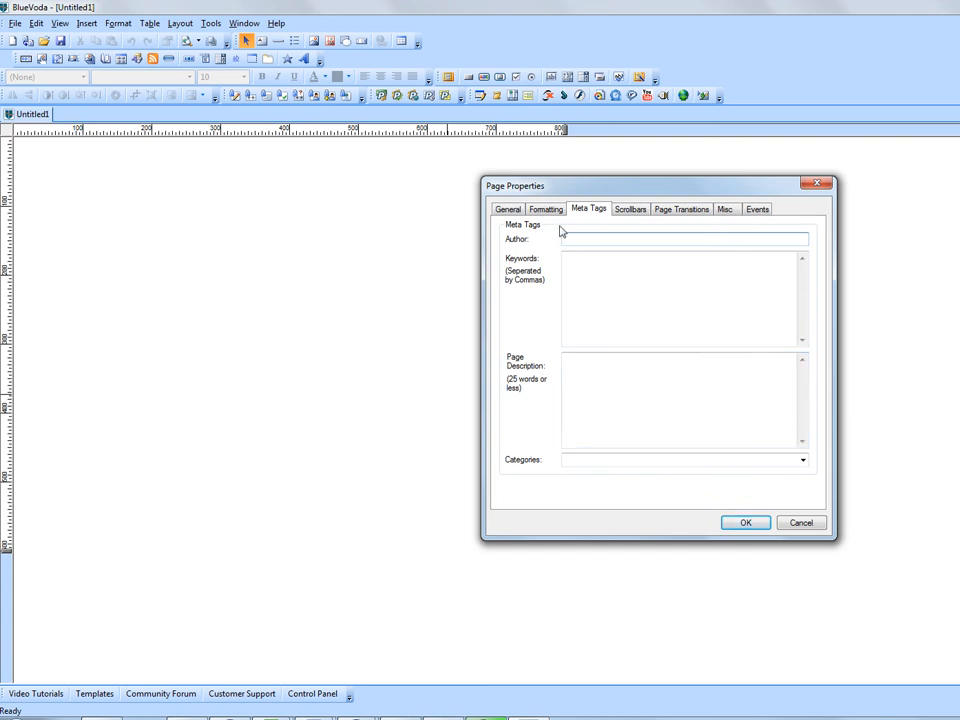
pyautogui.moveTo(732, 496)
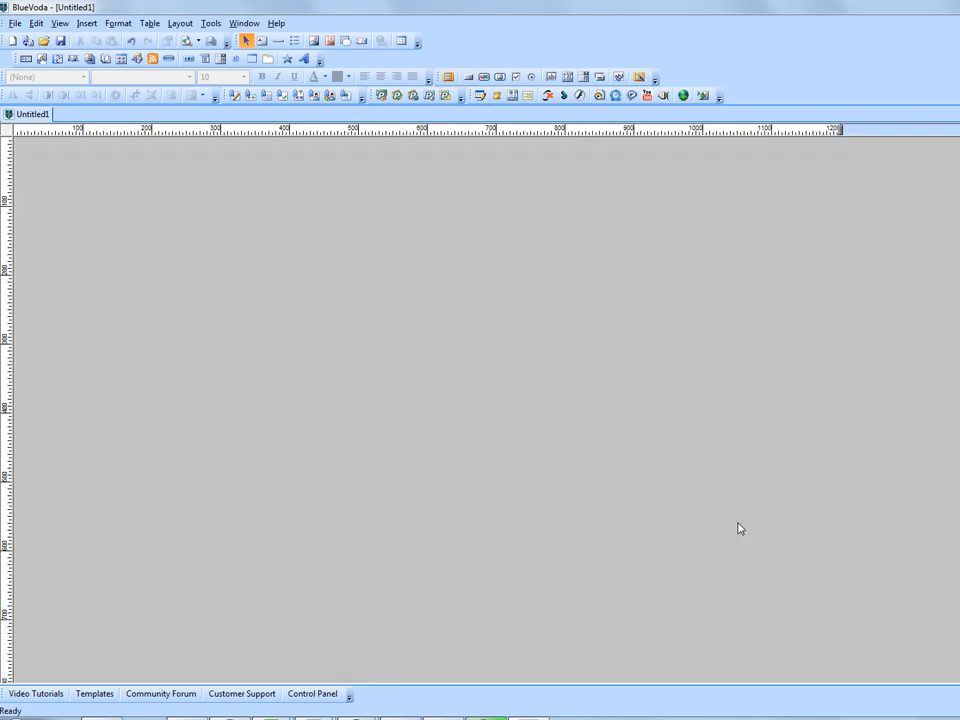
pyautogui.moveTo(624, 478)
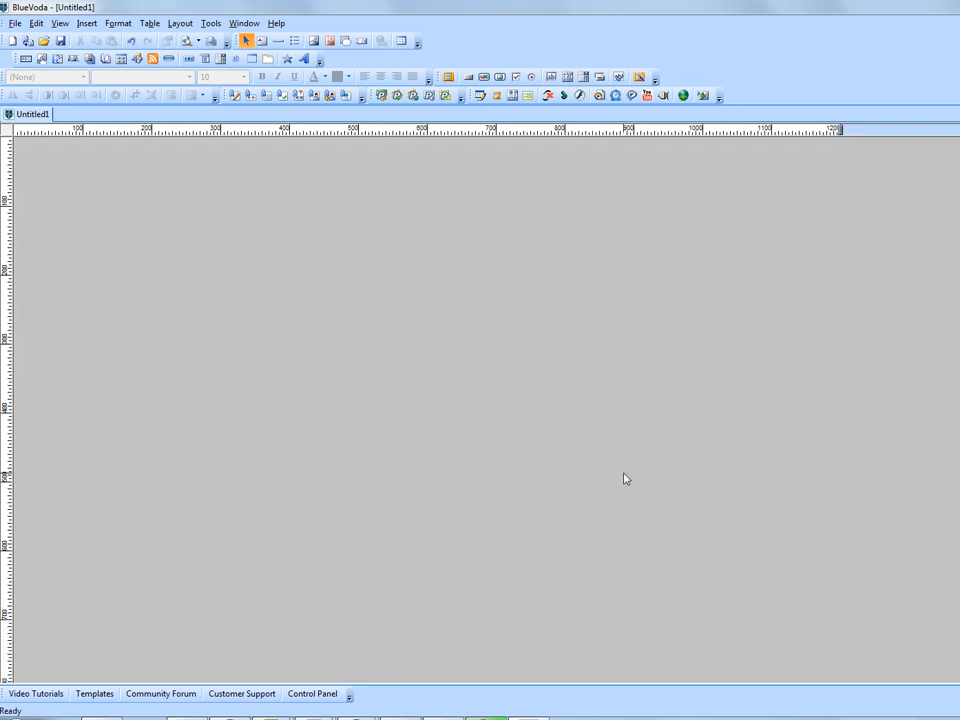
pyautogui.moveTo(788, 188)
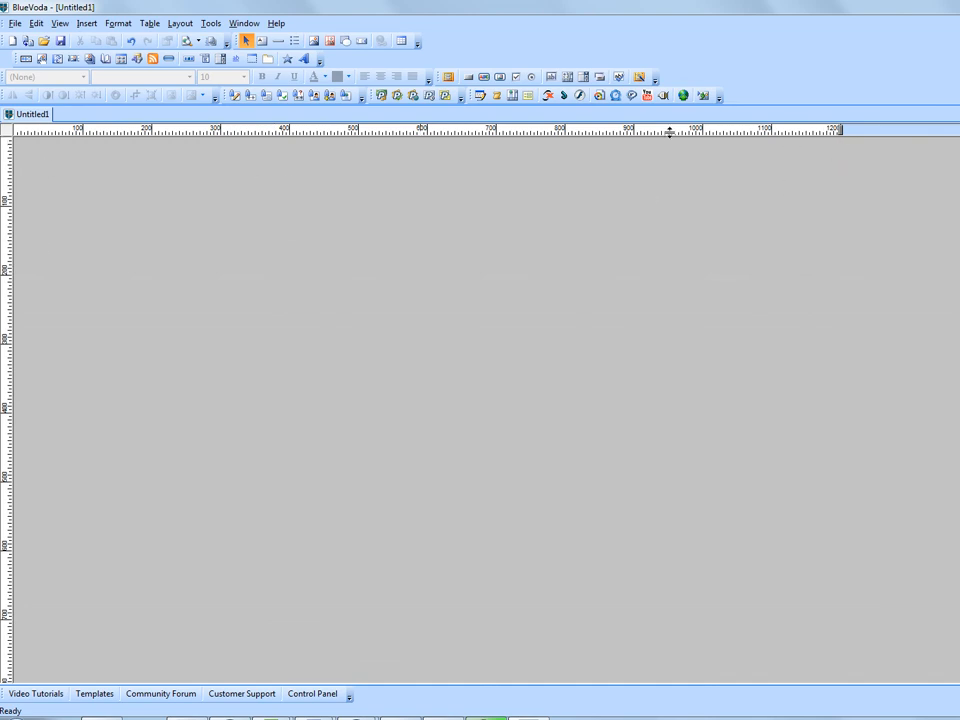
pyautogui.moveTo(252, 400)
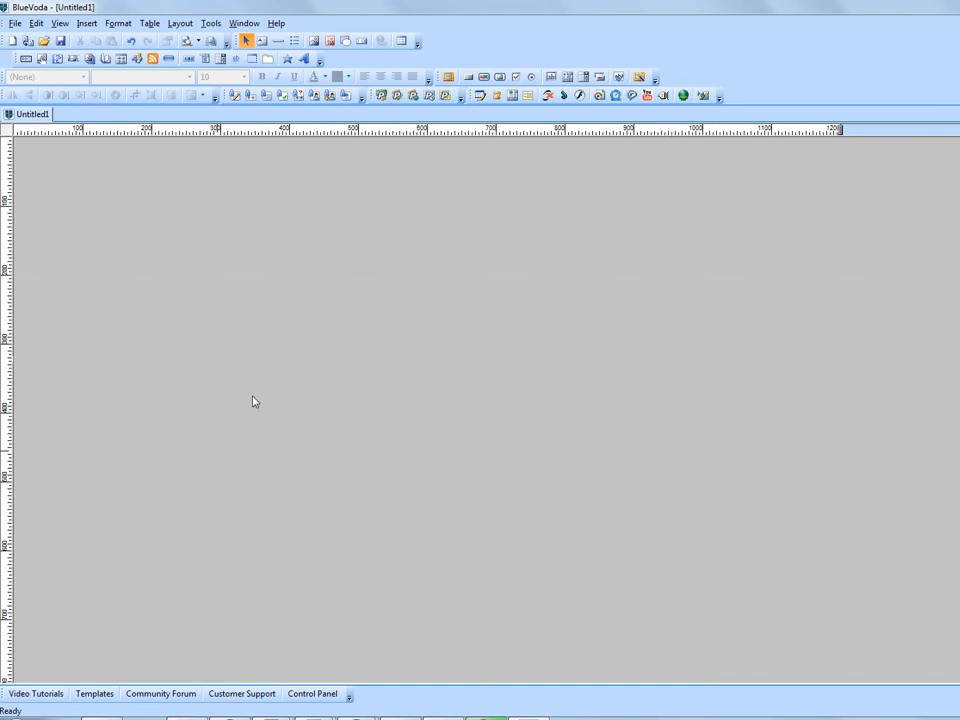
pyautogui.moveTo(196, 370)
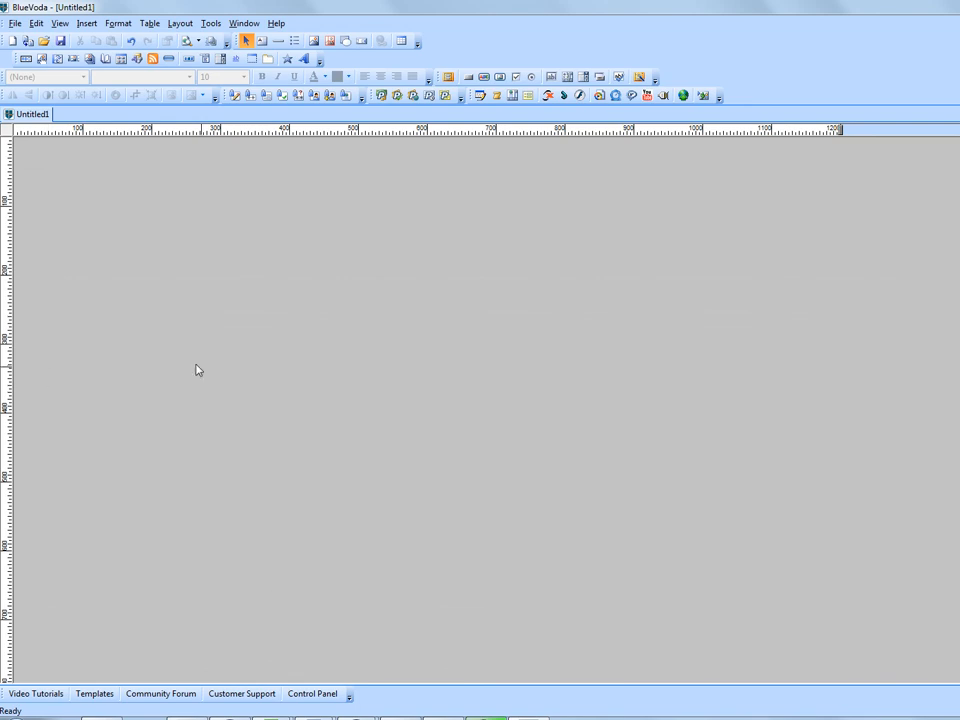
pyautogui.moveTo(278, 264)
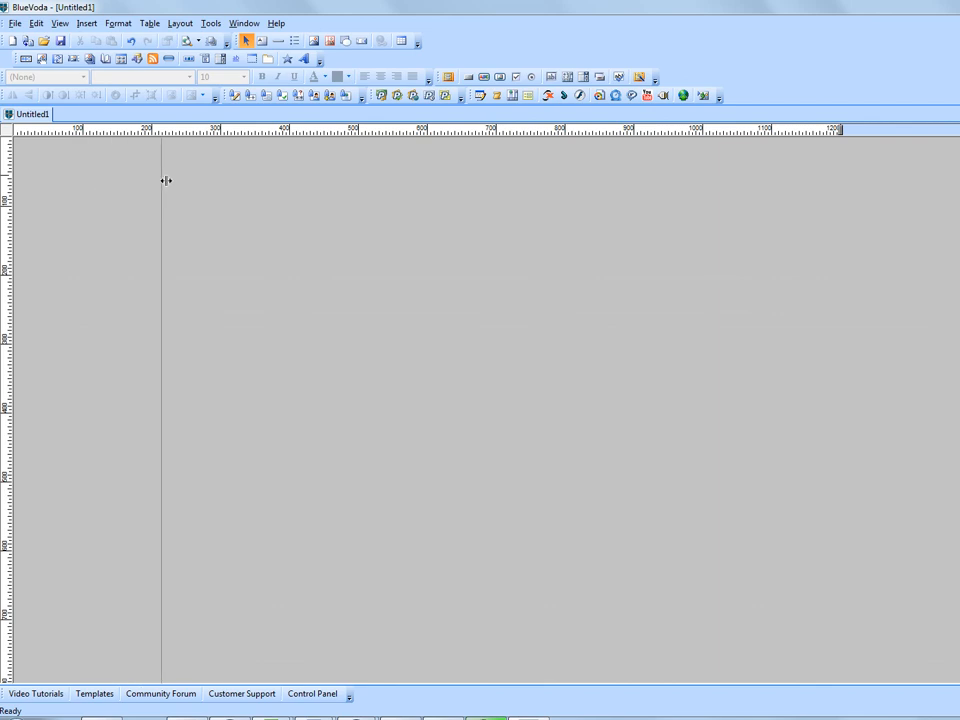
# - Drag the vertical guideline to the 600px mark at the page's horizontal centre
pyautogui.moveTo(160, 180); pyautogui.dragTo(378, 196)
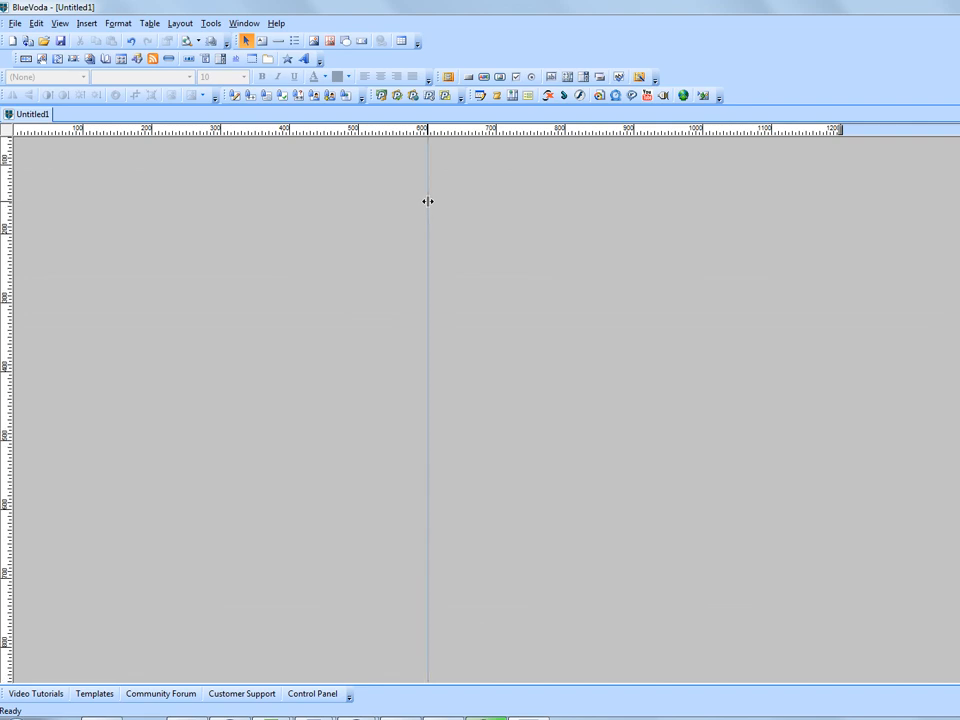
pyautogui.moveTo(126, 284)
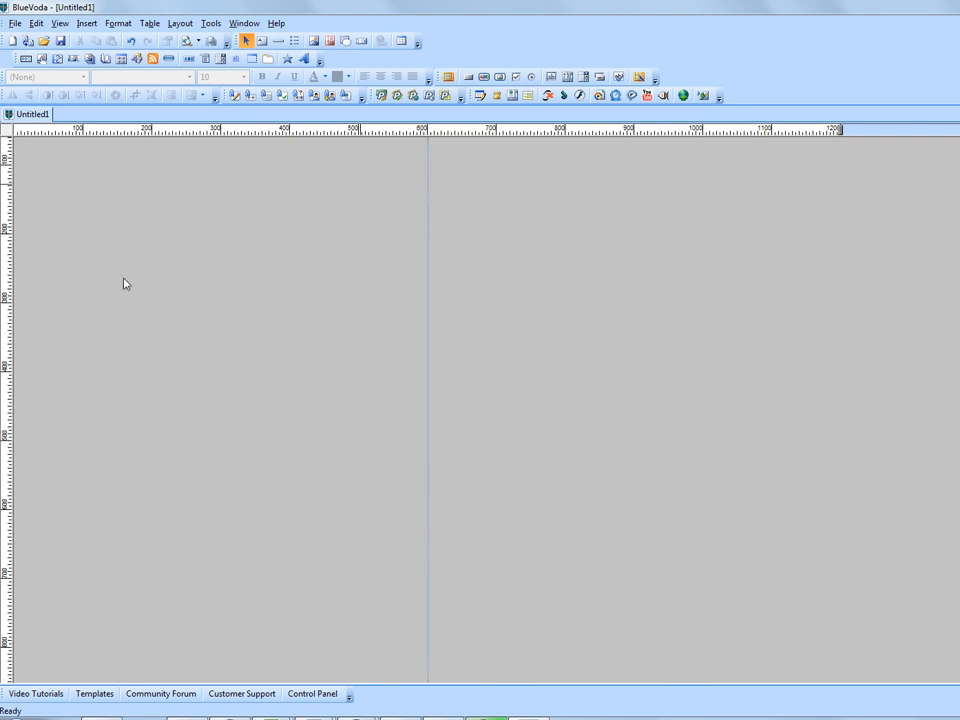
pyautogui.moveTo(536, 356)
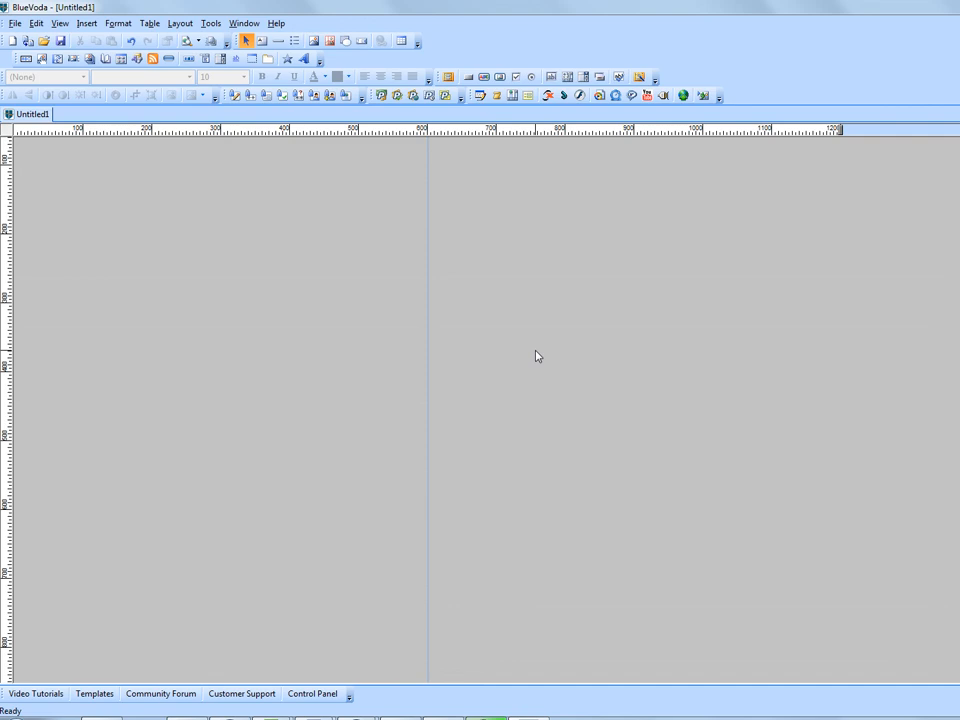
pyautogui.moveTo(500, 370)
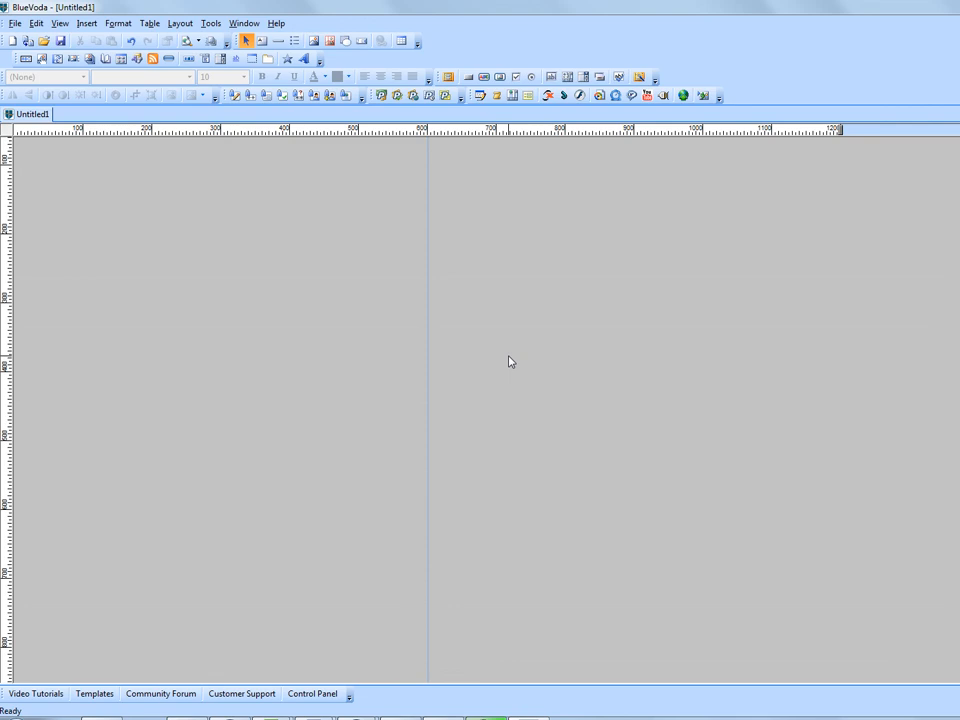
pyautogui.moveTo(504, 348)
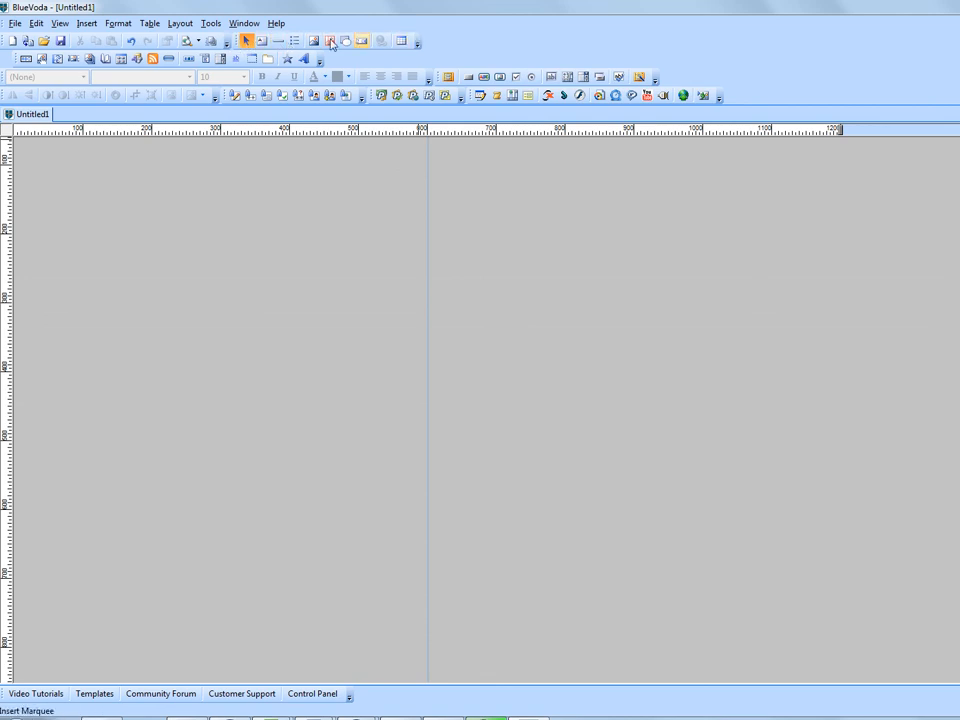
pyautogui.moveTo(314, 40)
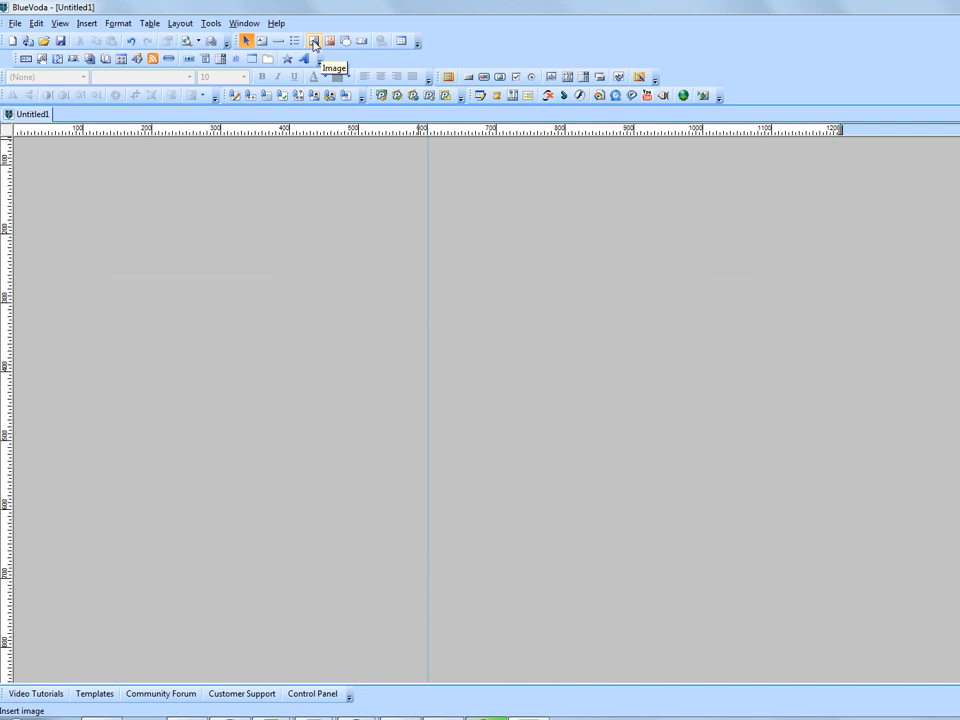
# - Insert the black glossy header image from the headers folder onto the page
pyautogui.click(312, 40)
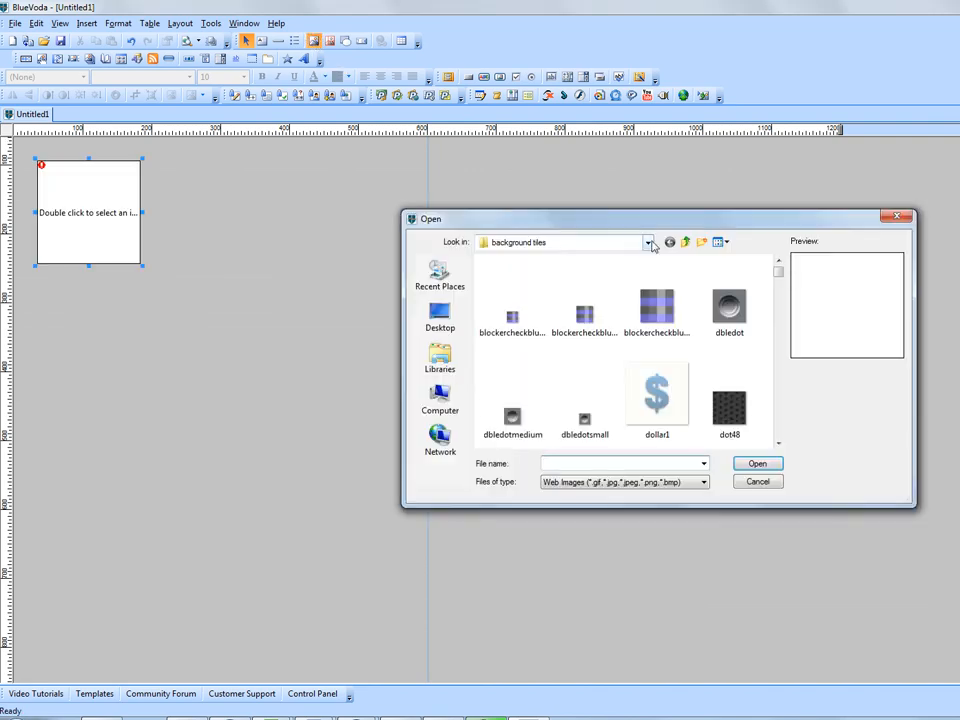
pyautogui.click(648, 242)
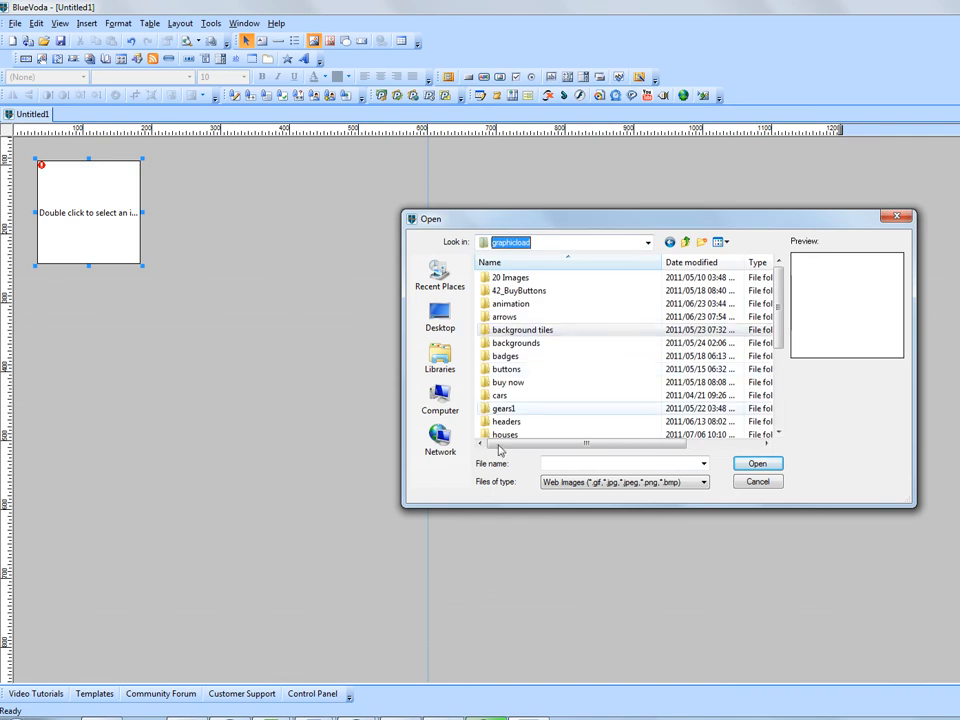
pyautogui.doubleClick(506, 420)
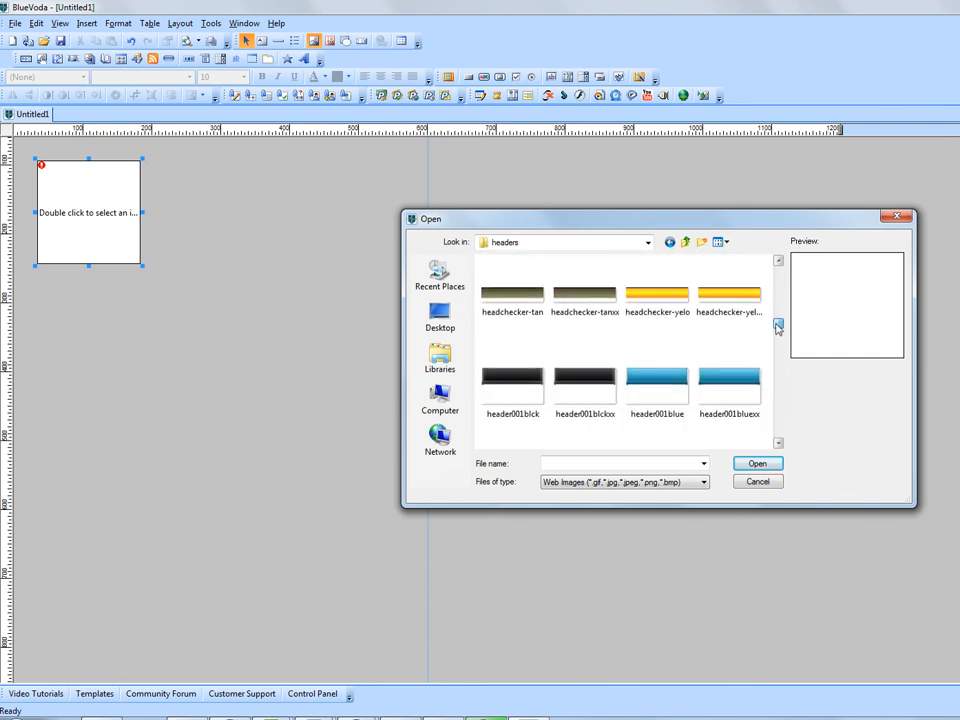
pyautogui.click(512, 316)
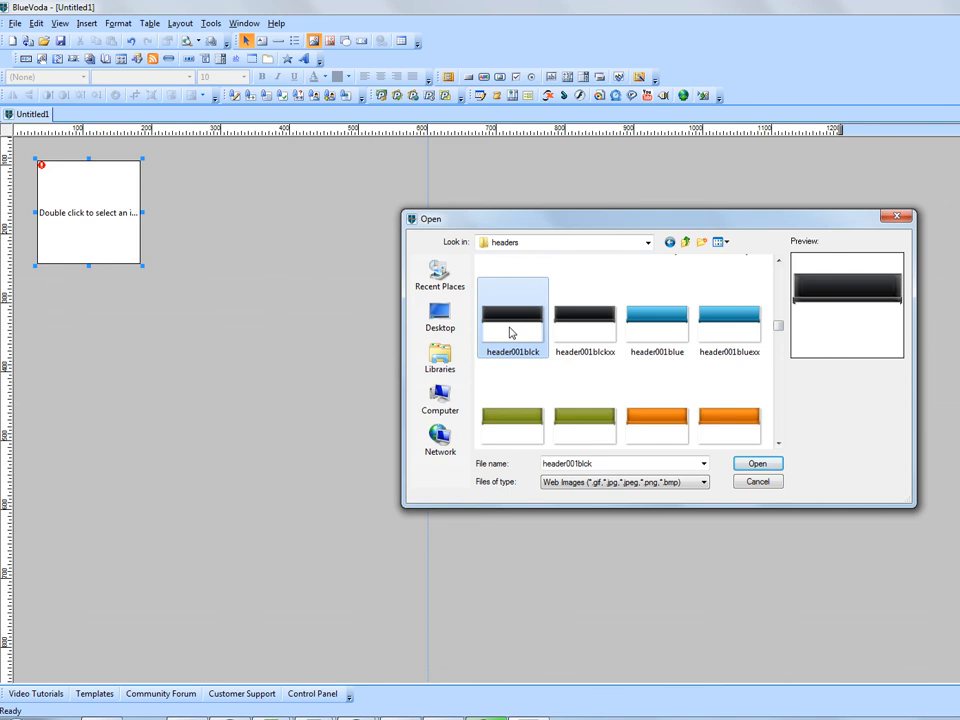
pyautogui.click(756, 464)
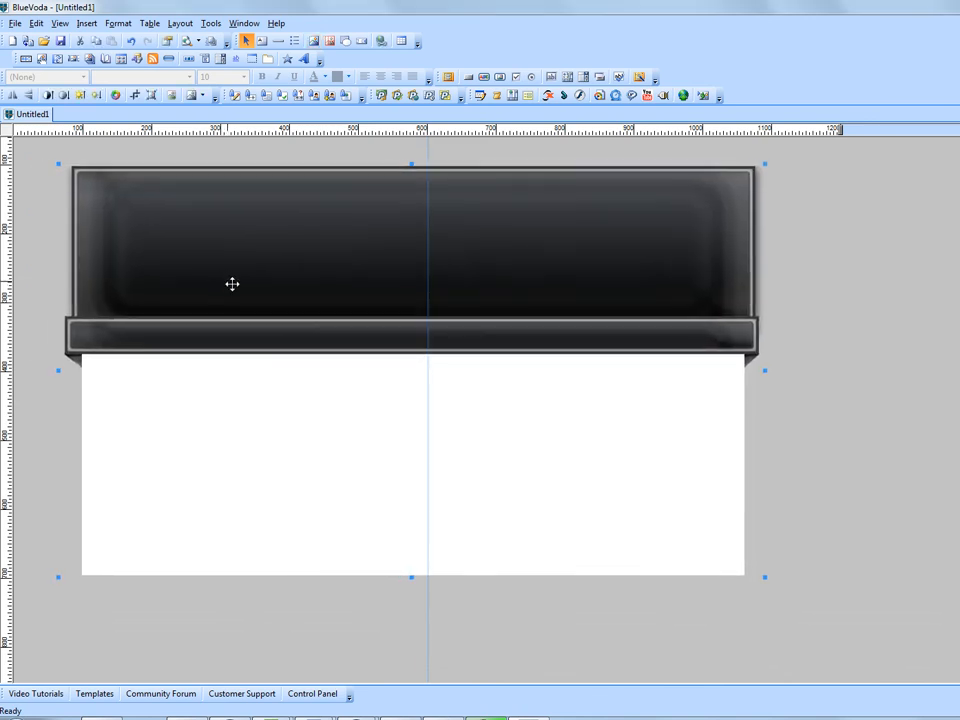
# - Move the header to the top of the page, centred on the guideline
pyautogui.moveTo(232, 284); pyautogui.dragTo(246, 250)
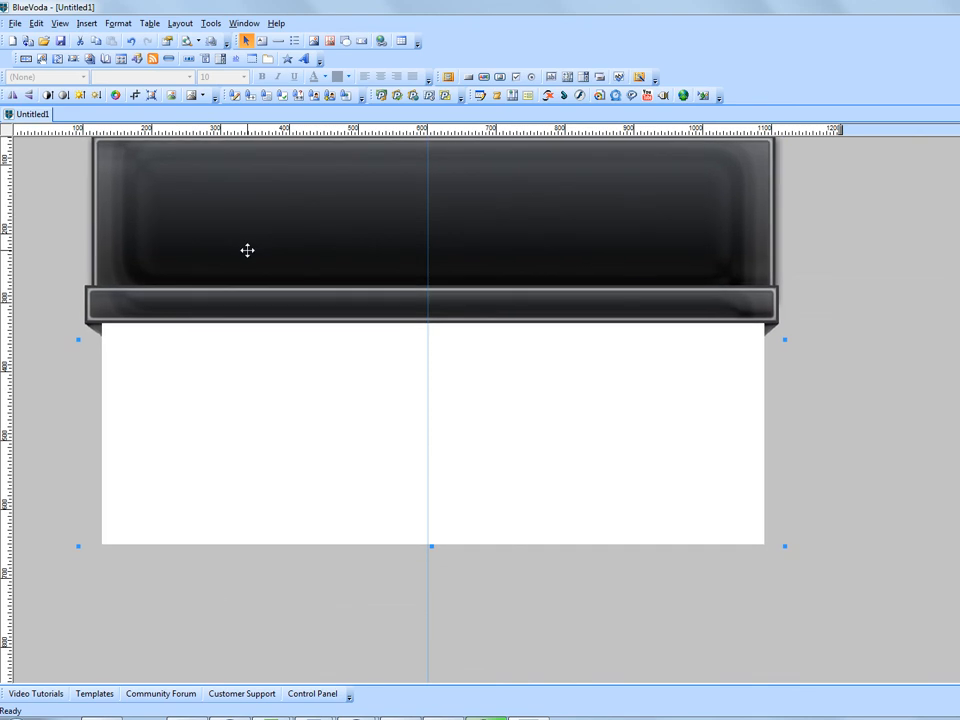
pyautogui.moveTo(246, 250); pyautogui.dragTo(244, 258)
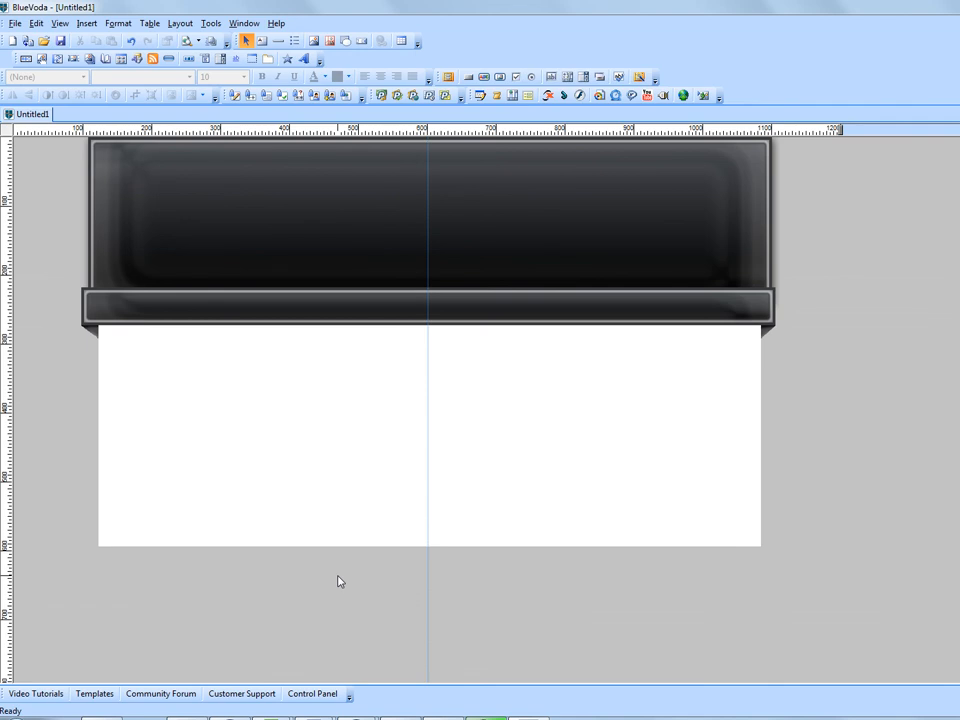
pyautogui.moveTo(448, 186)
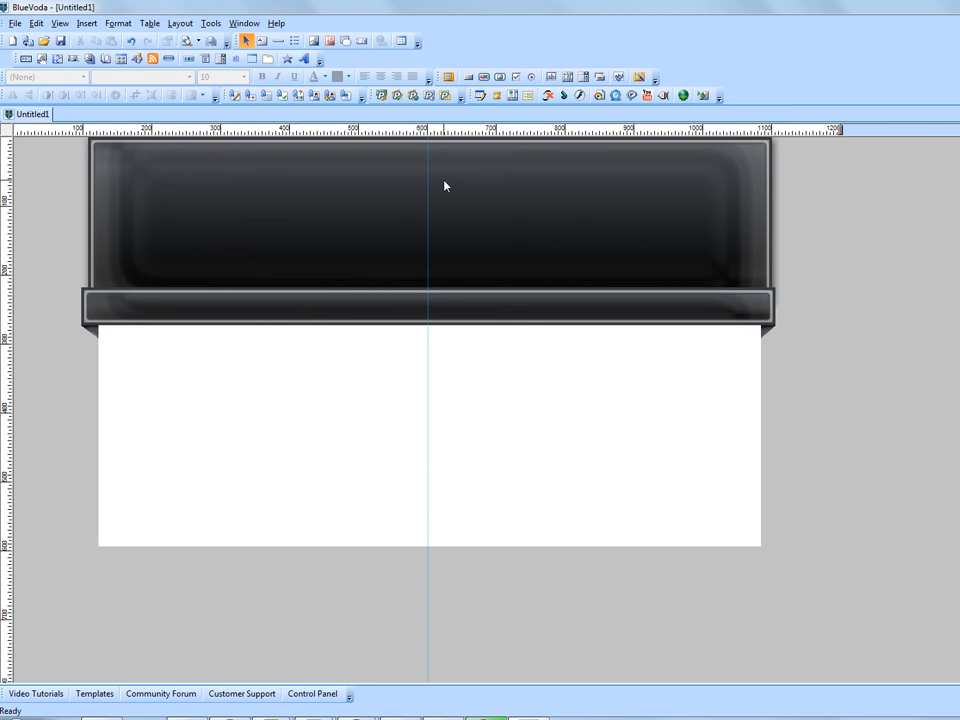
pyautogui.moveTo(476, 160)
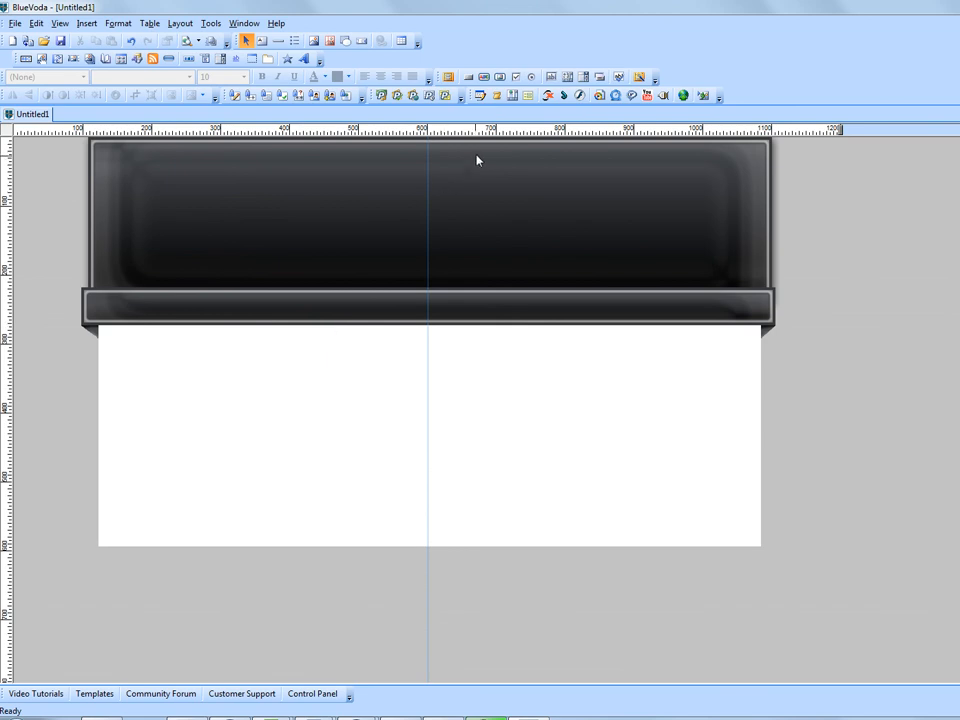
pyautogui.moveTo(356, 88)
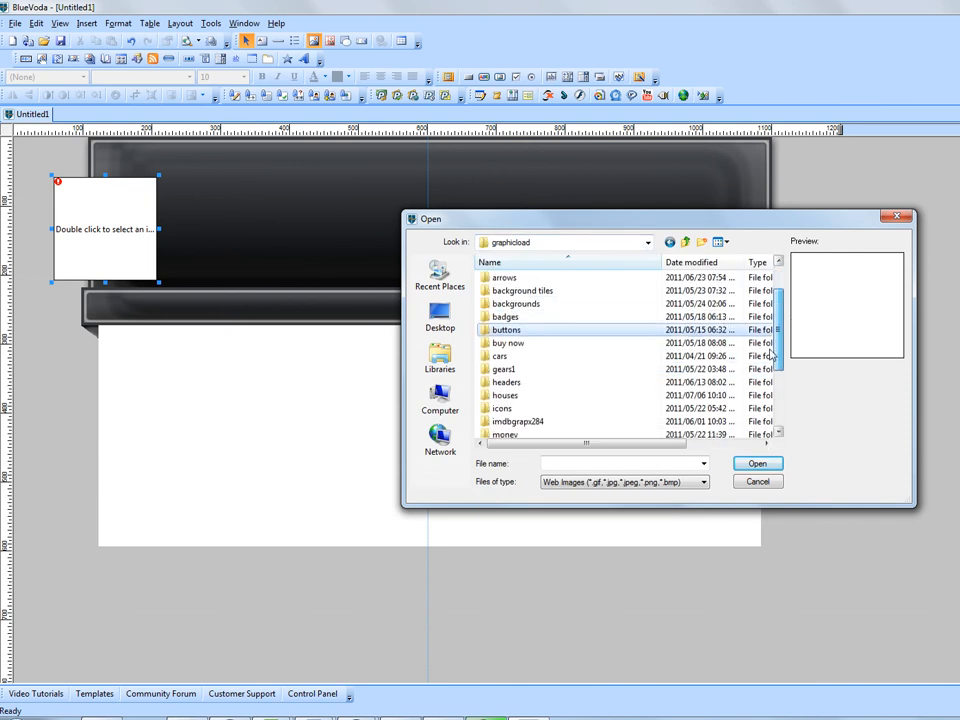
# - Insert the Headphones-icon image from the icons folder onto the left end of the header
pyautogui.scroll(-3)
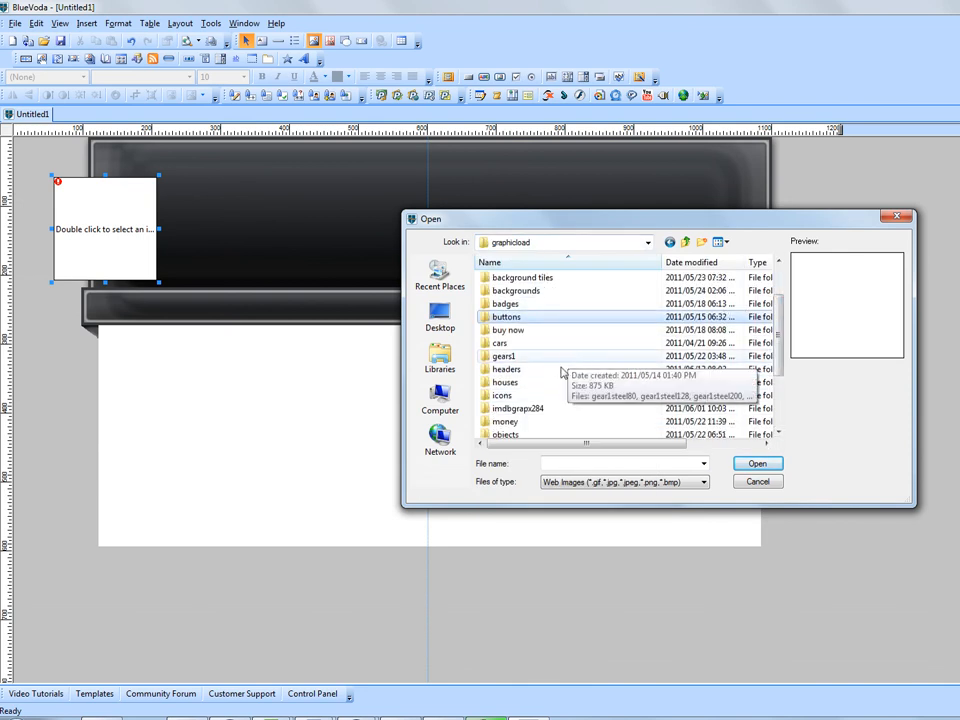
pyautogui.doubleClick(502, 396)
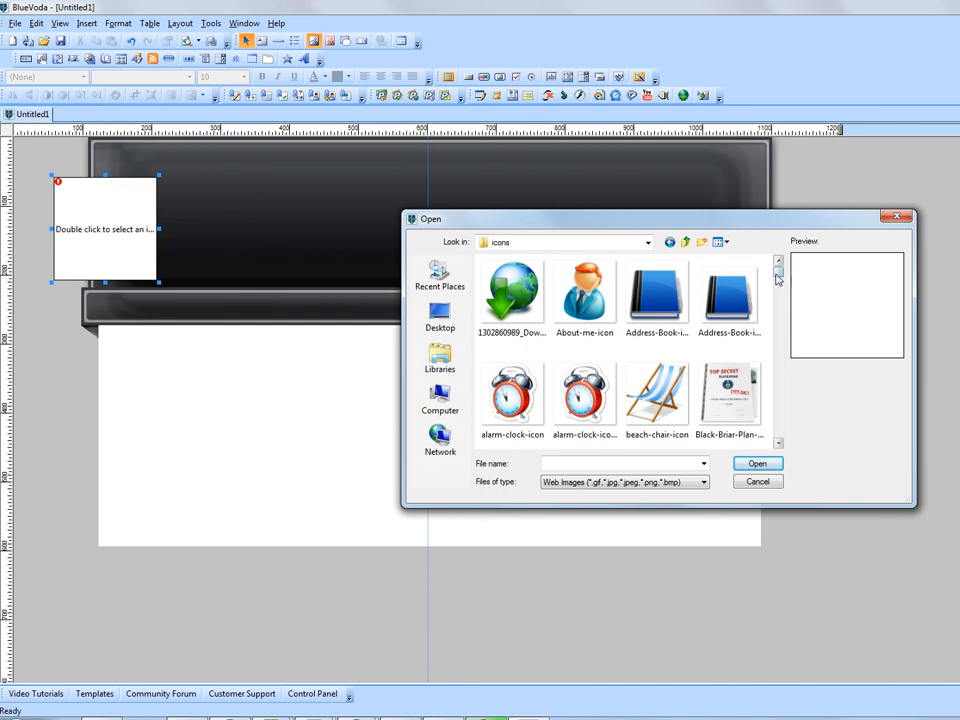
pyautogui.scroll(-3)
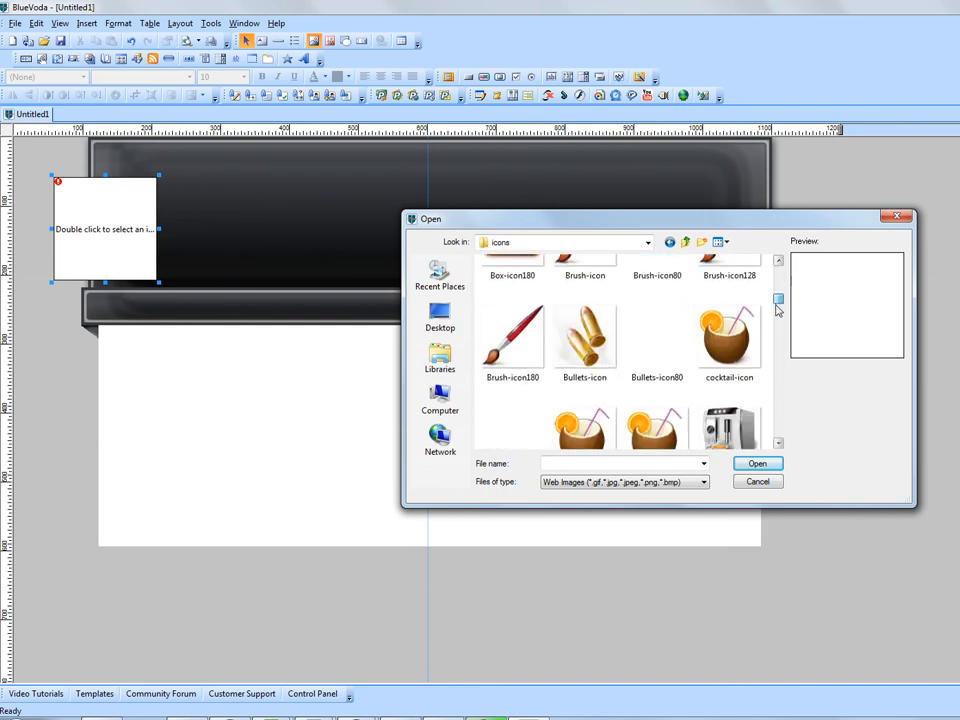
pyautogui.scroll(-3)
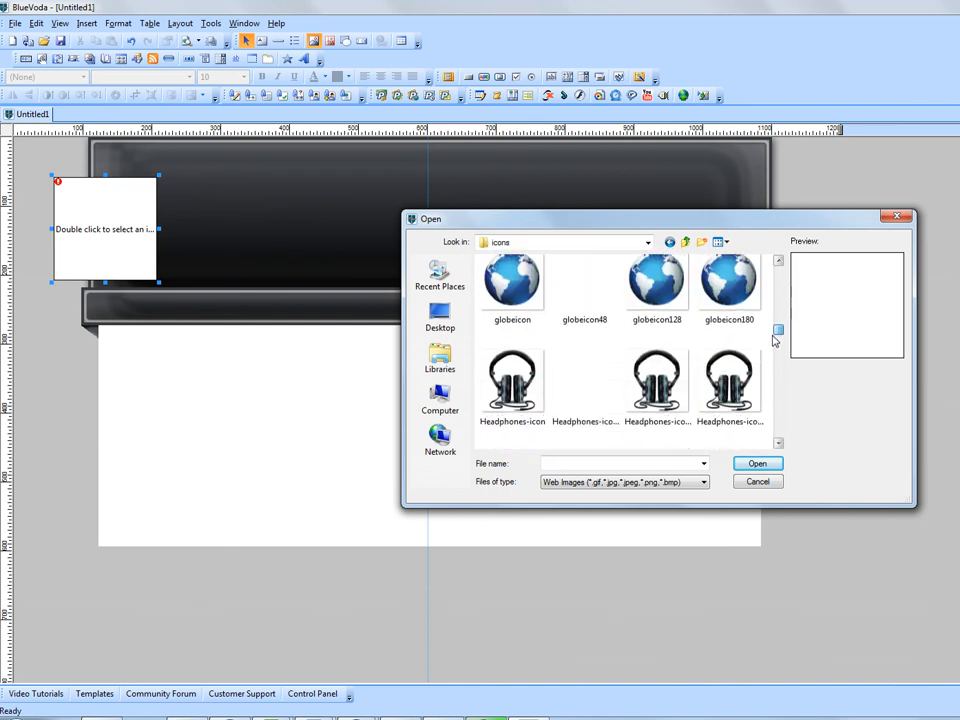
pyautogui.scroll(-3)
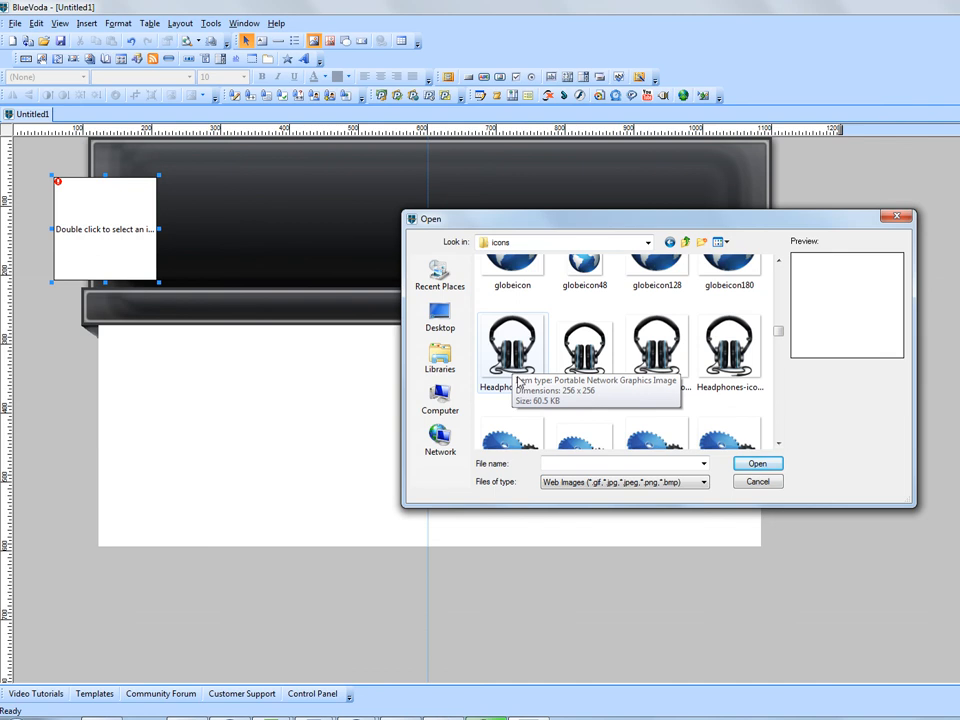
pyautogui.click(512, 344)
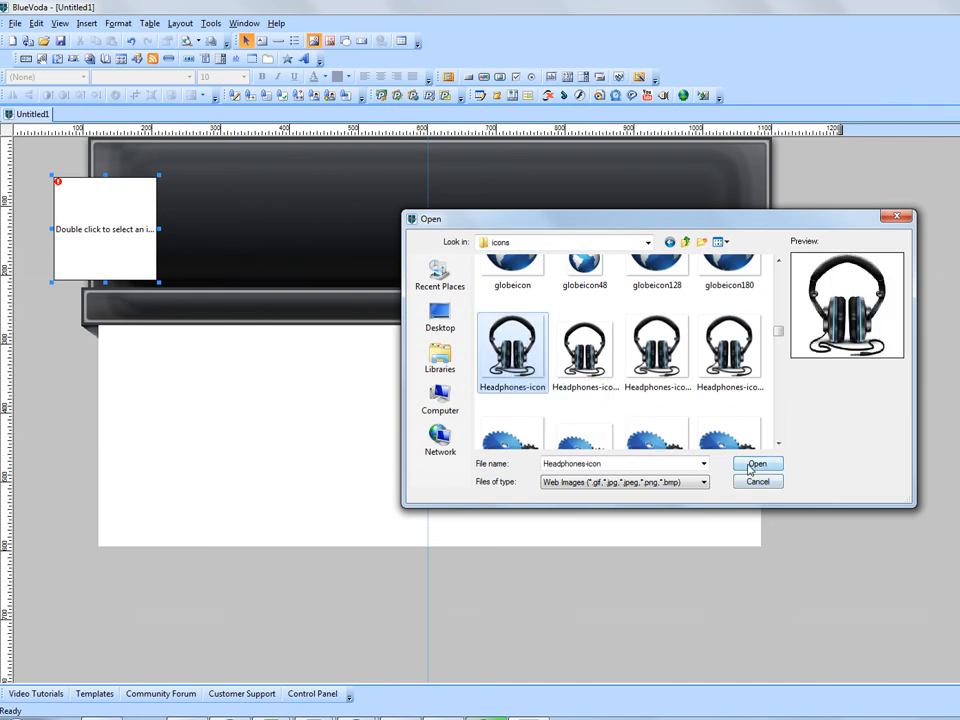
pyautogui.click(756, 464)
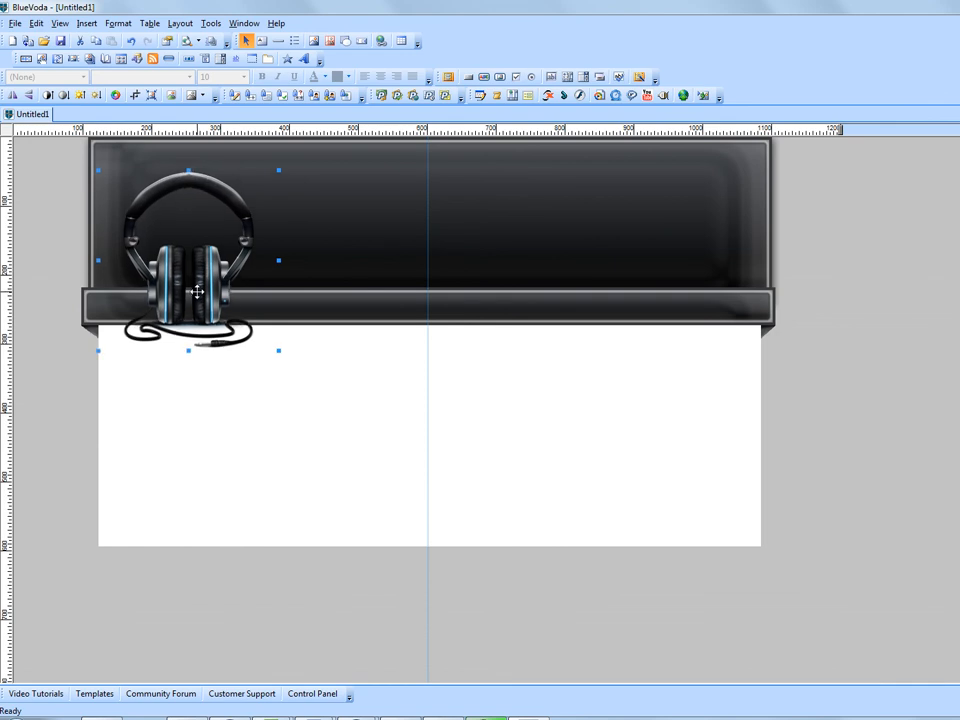
pyautogui.click(816, 390)
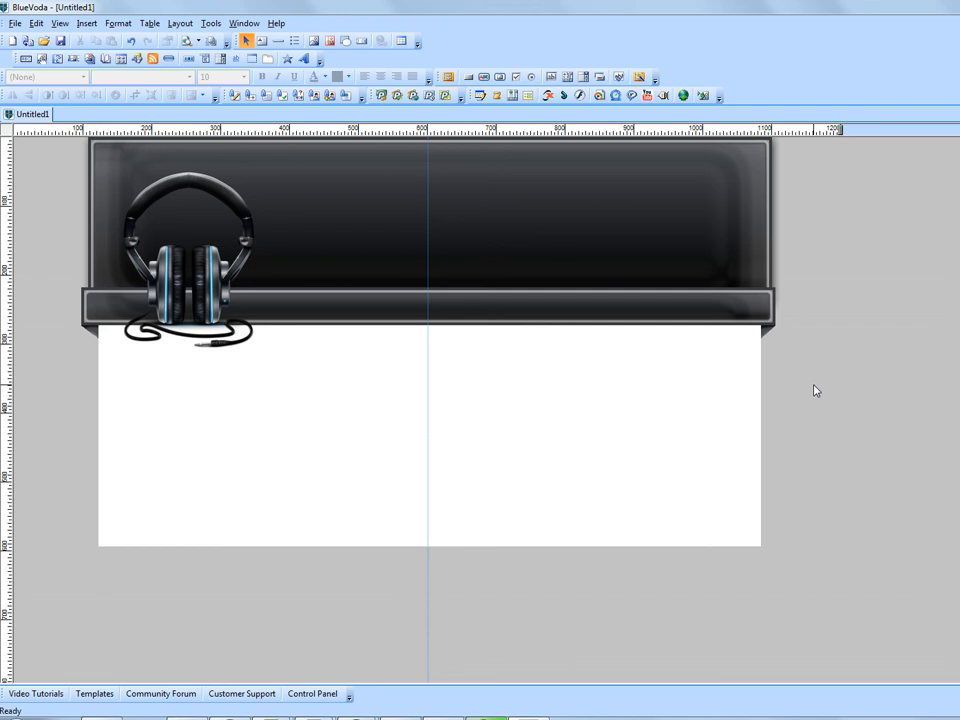
pyautogui.moveTo(594, 370)
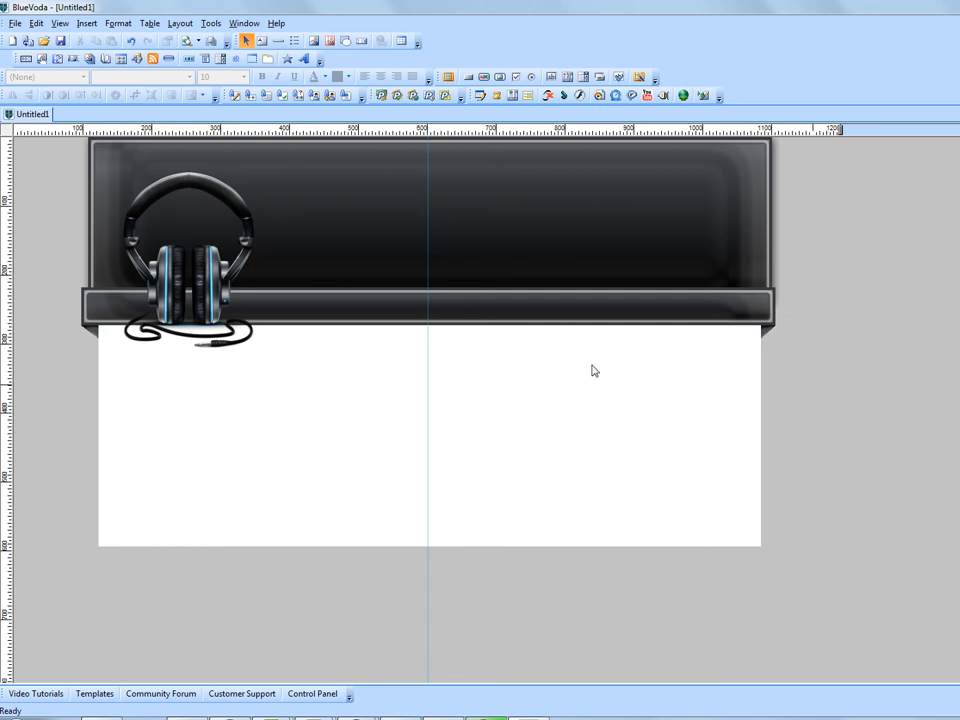
pyautogui.moveTo(272, 444)
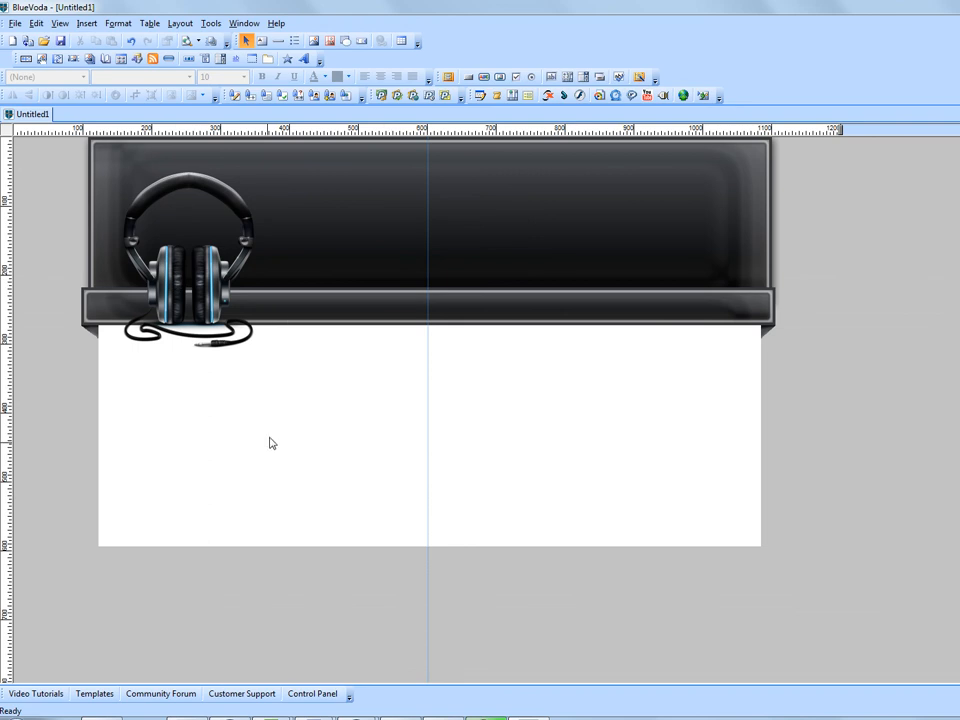
pyautogui.moveTo(280, 430)
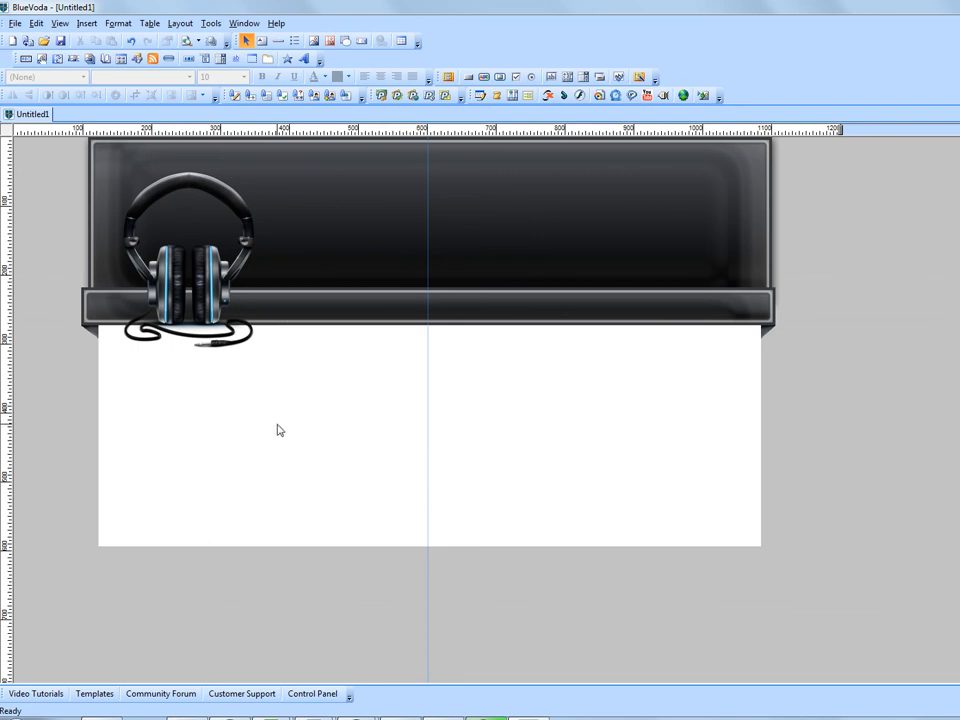